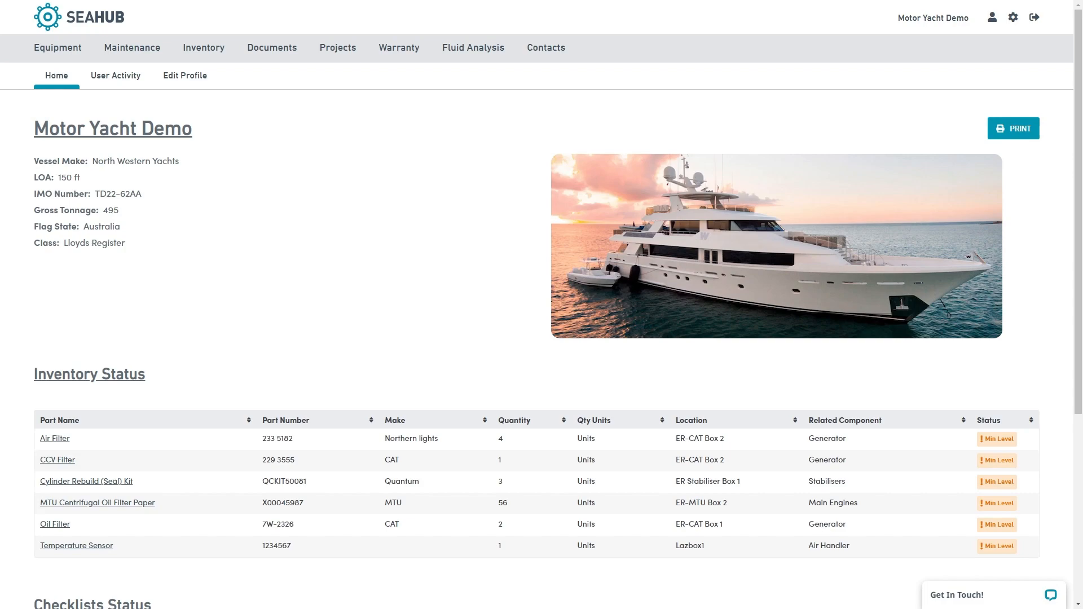
# - Scroll the Home dashboard's inventory and checklist panels, then switch to the Equipment list
pyautogui.scroll(-3)
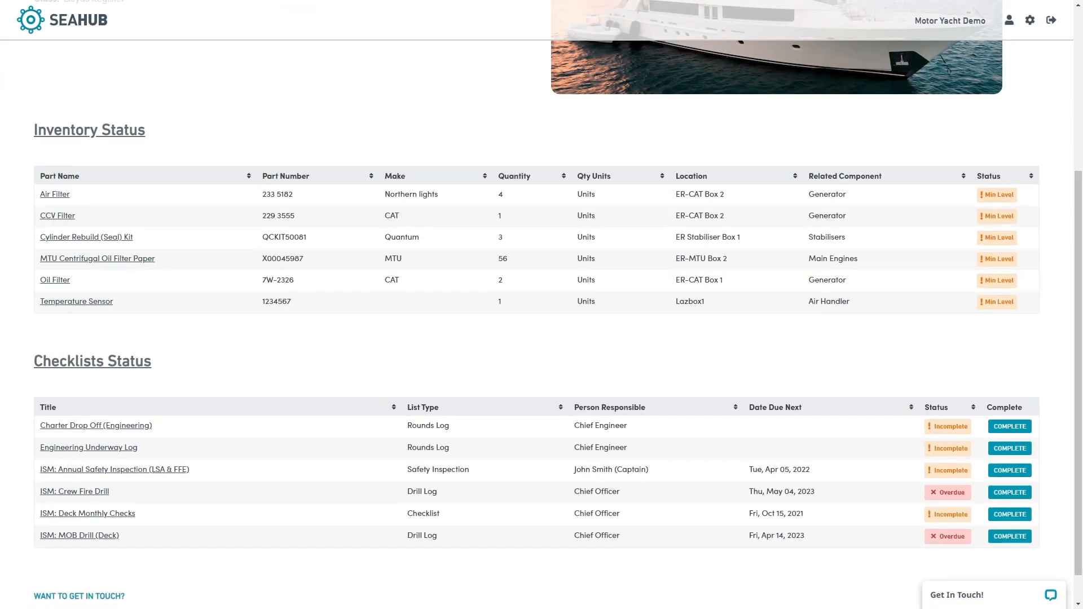
pyautogui.scroll(3)
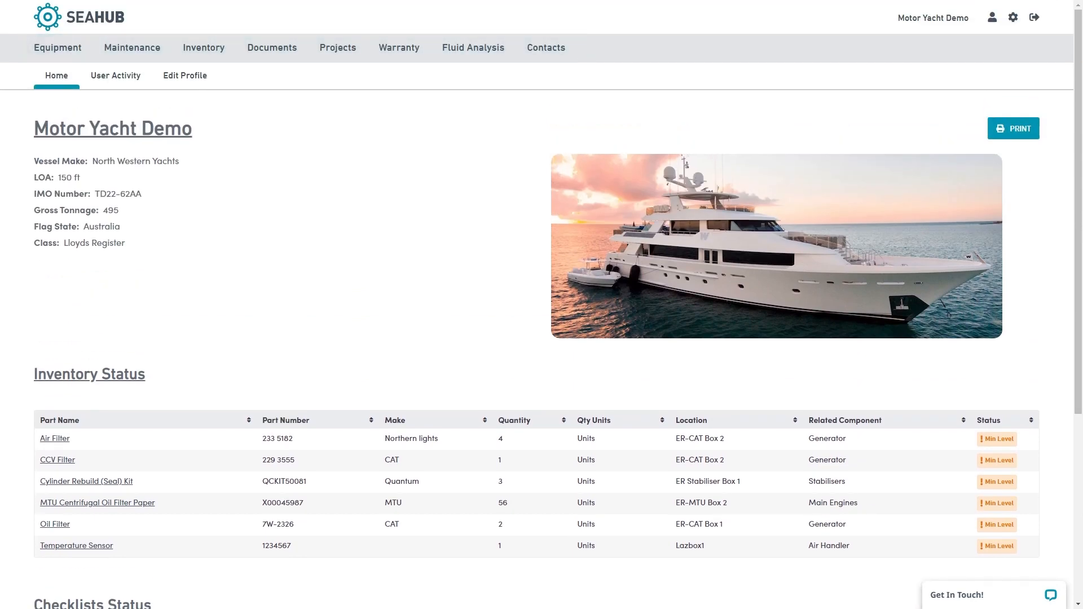
pyautogui.click(57, 48)
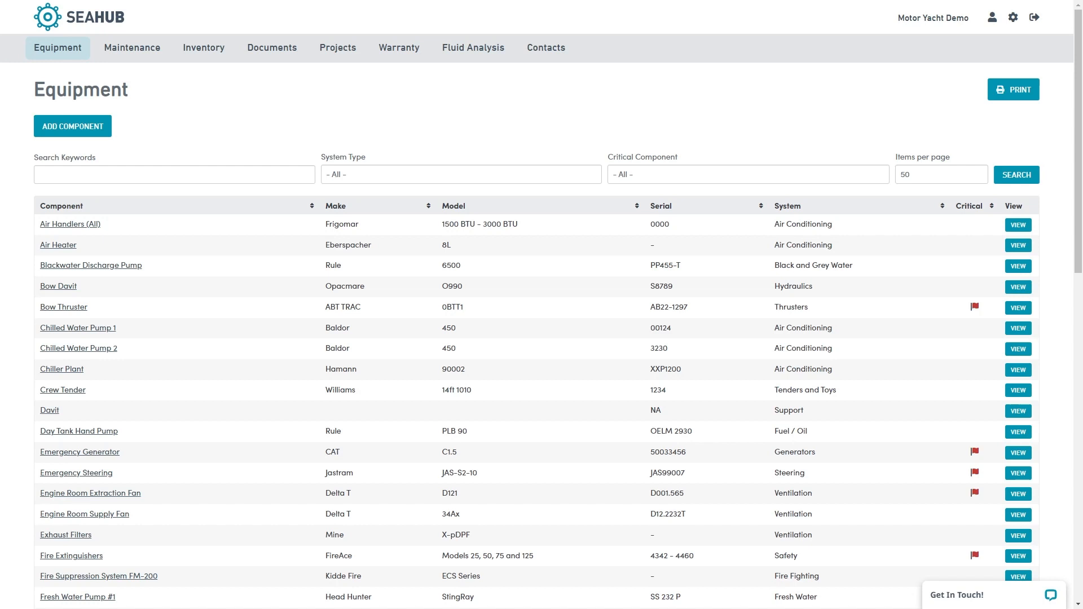
# - Inspect the Air Handlers (All) History and Documents tabs, then return to its Component details
pyautogui.click(70, 224)
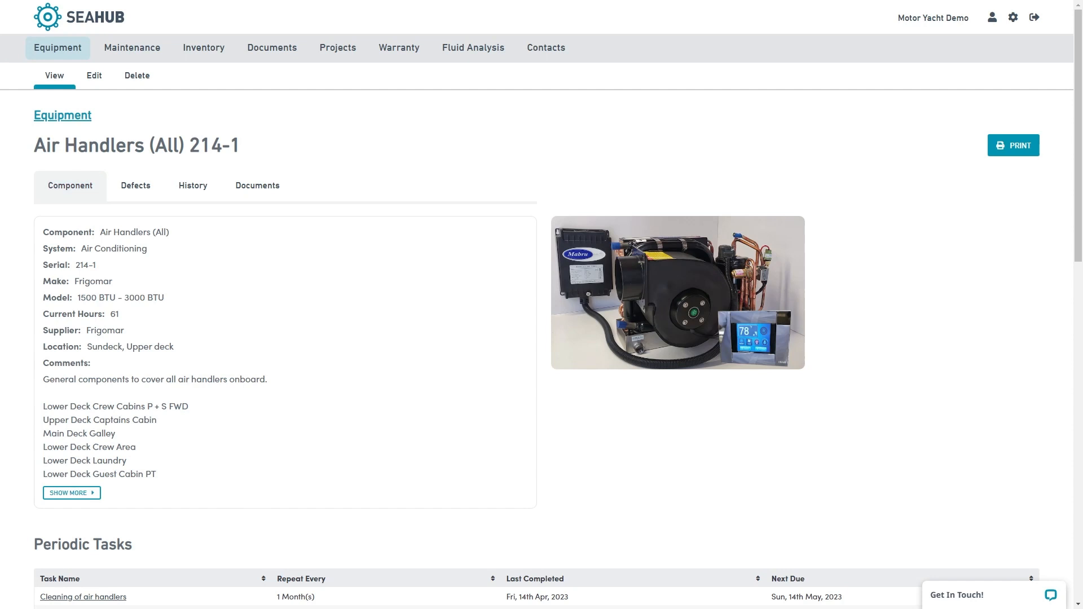
pyautogui.click(193, 185)
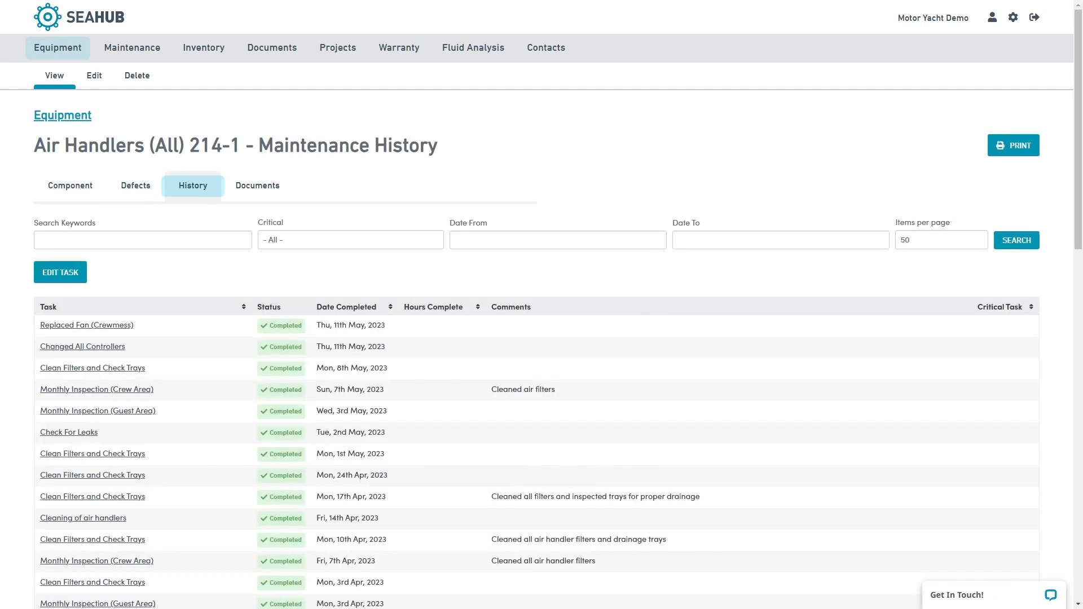
pyautogui.click(258, 185)
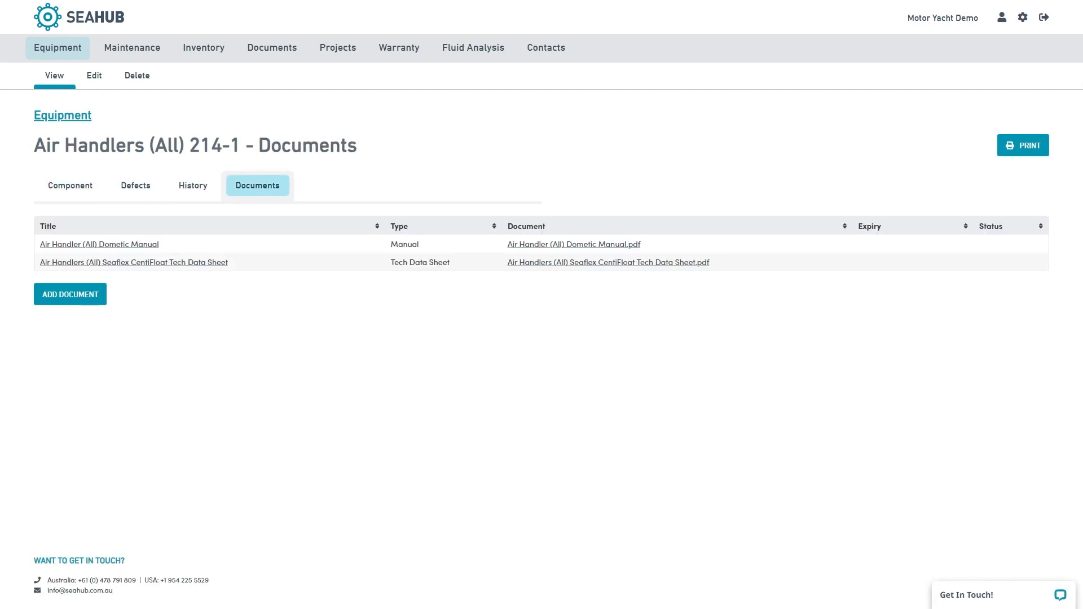
pyautogui.click(69, 185)
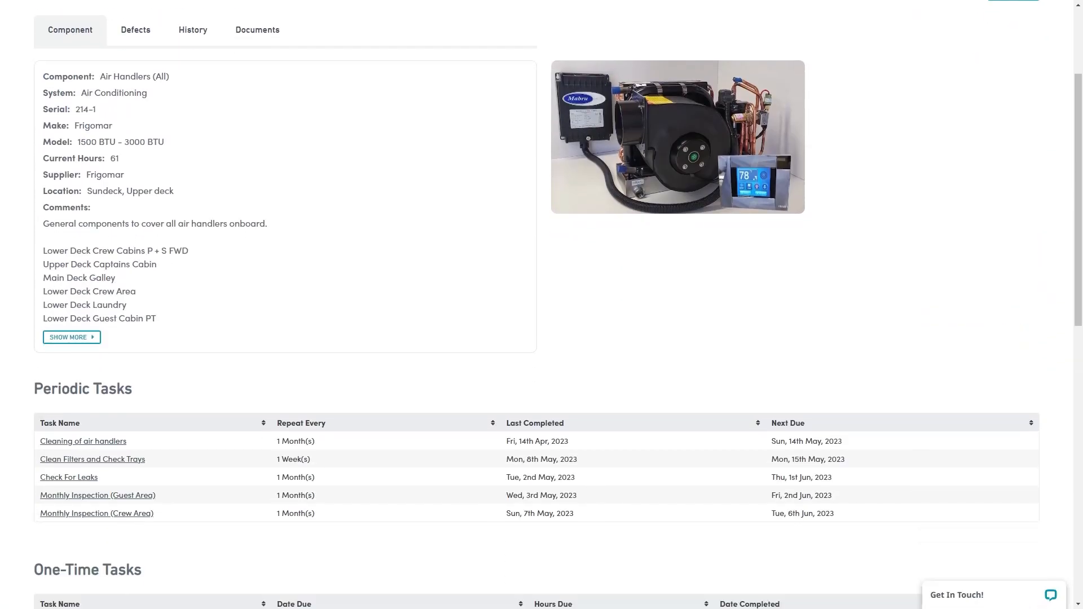
pyautogui.scroll(-3)
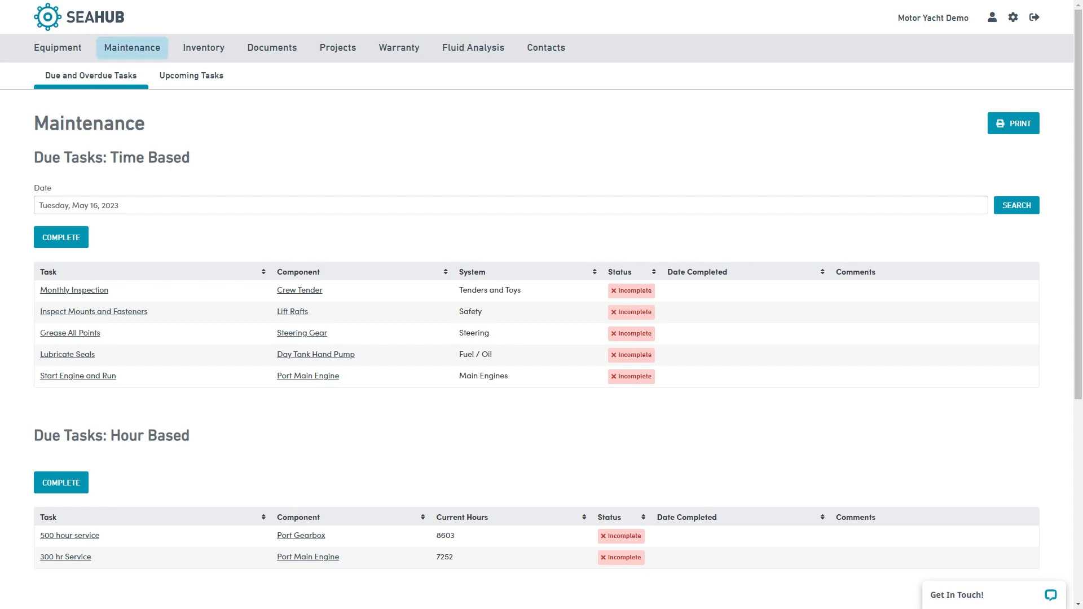
pyautogui.scroll(-3)
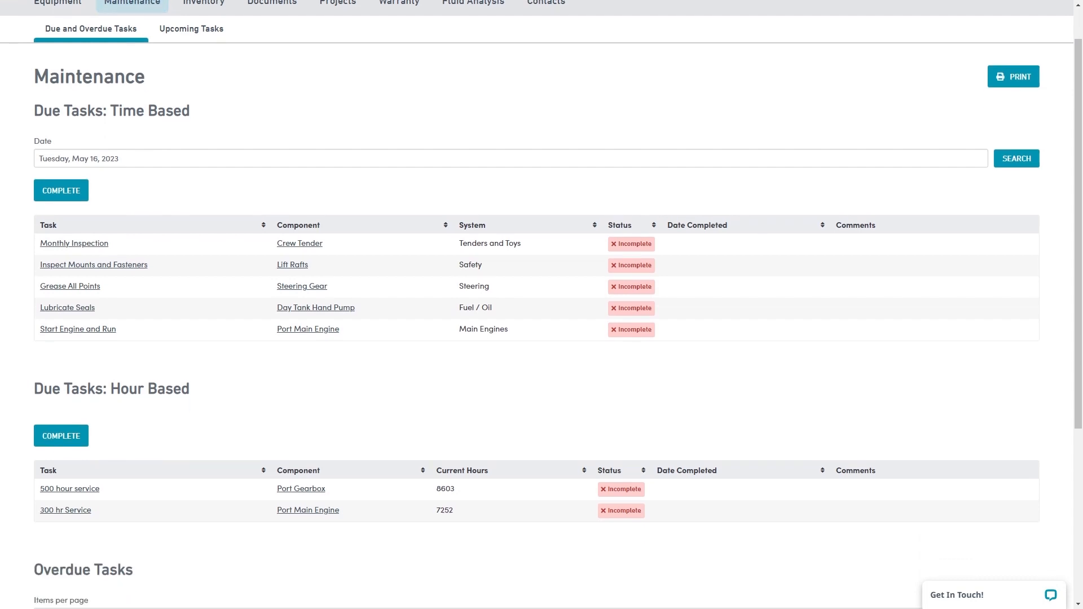
pyautogui.scroll(-3)
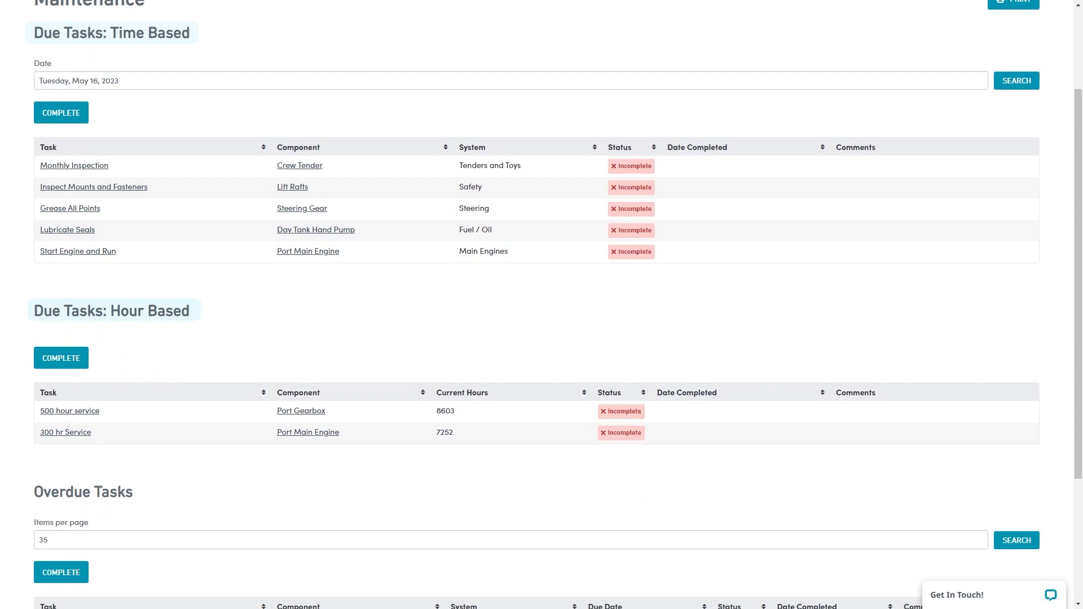
pyautogui.scroll(-3)
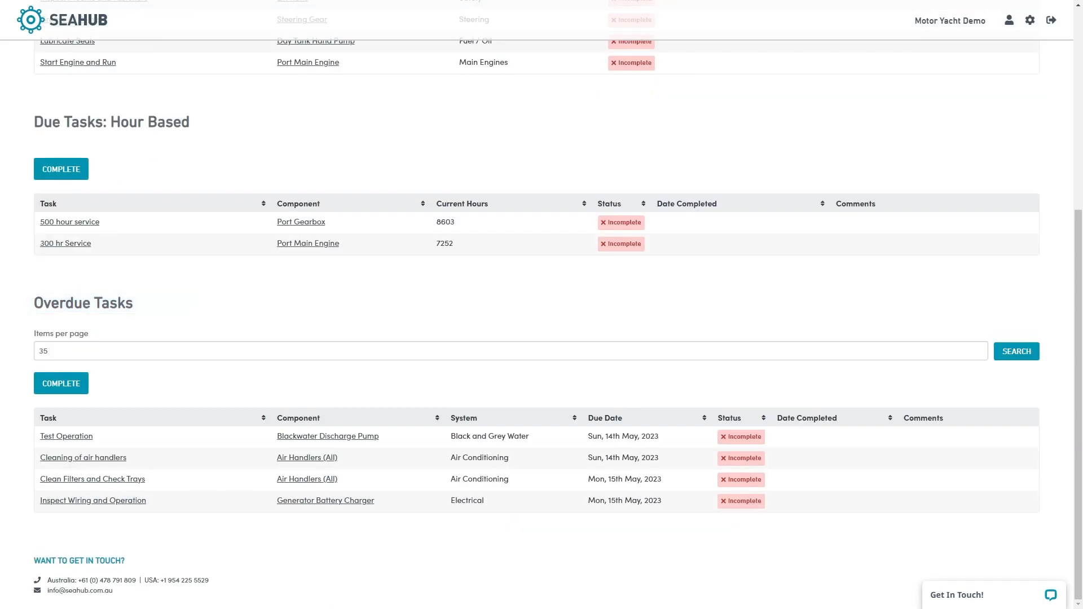
pyautogui.scroll(3)
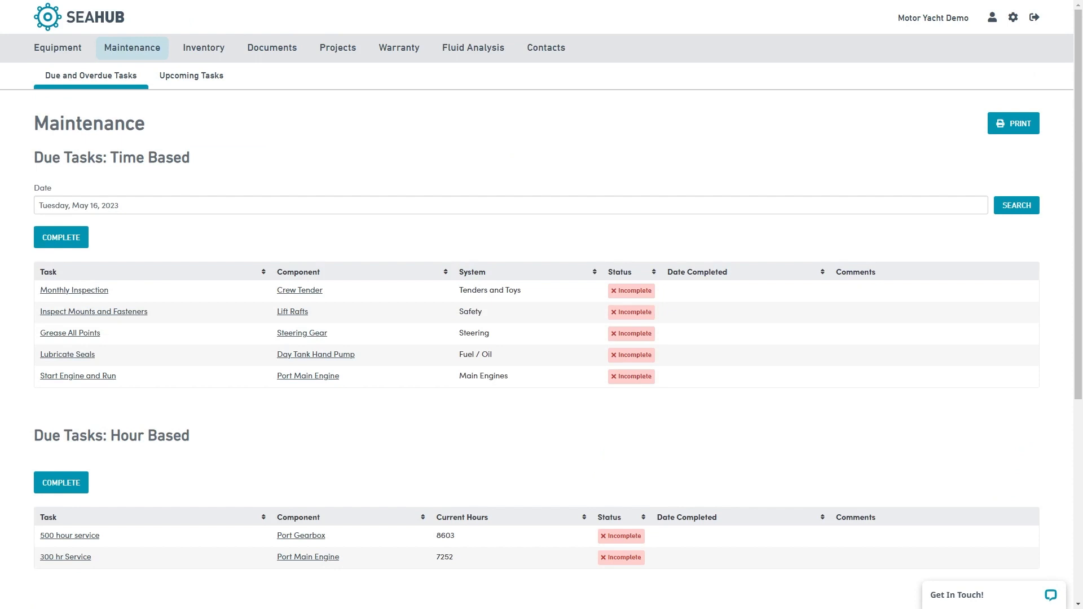
# - Complete Monthly Inspection and Inspect Mounts and Fasteners, commented 'Completed by S.C Duggan Marine.', and save
pyautogui.click(61, 237)
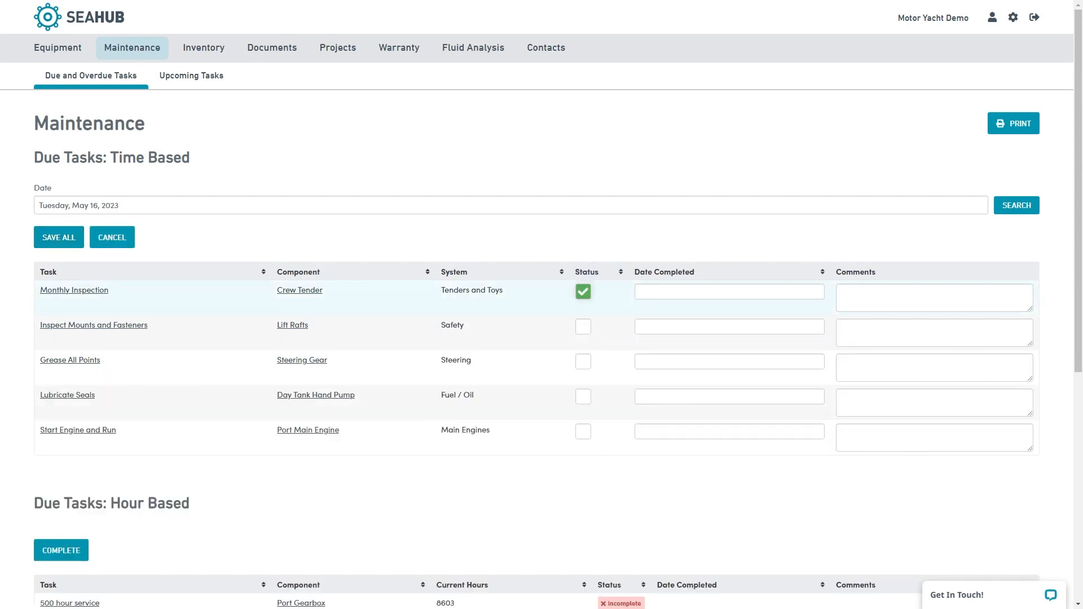
pyautogui.click(582, 326)
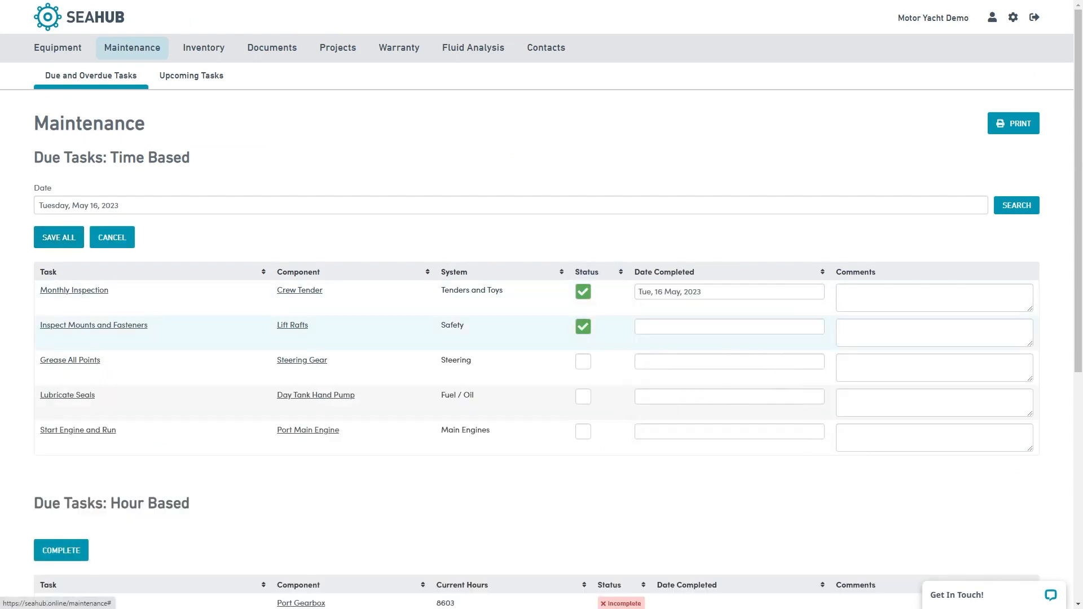
pyautogui.write('Completed by S.C Duggan Marine.')
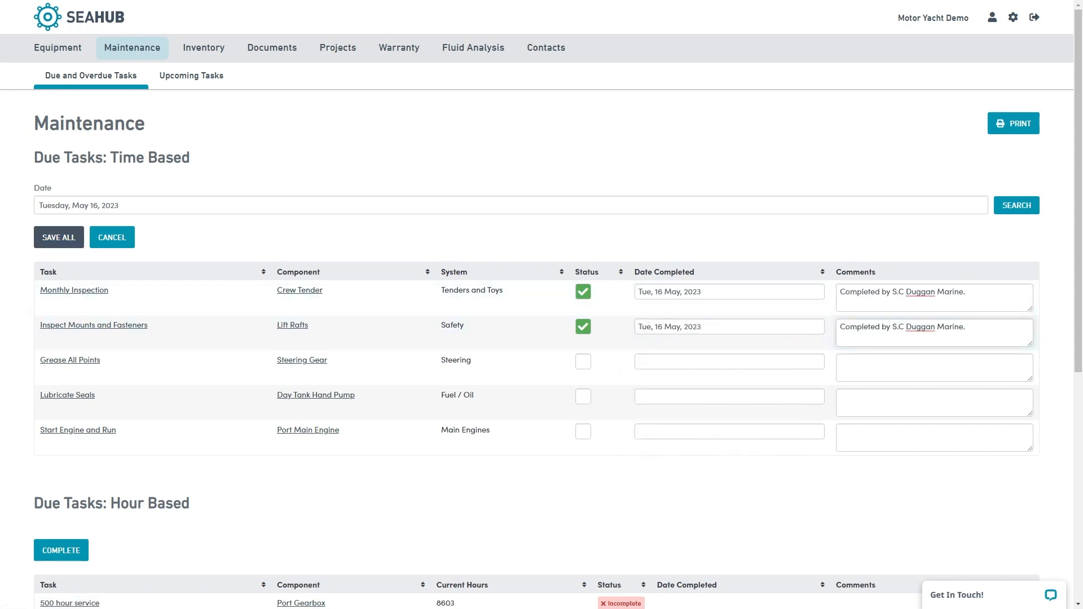
pyautogui.click(58, 237)
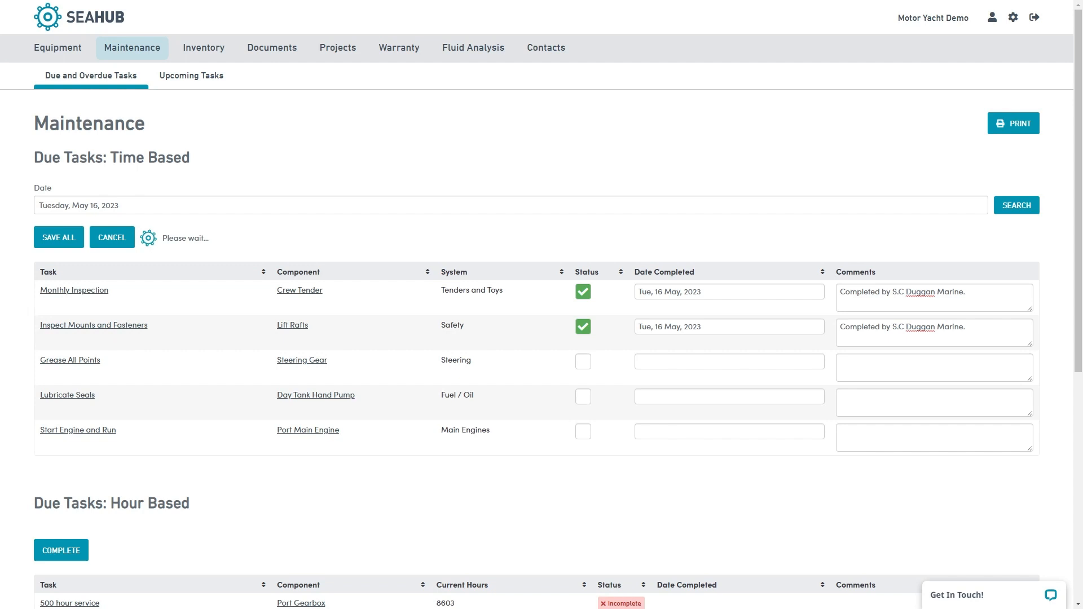
pyautogui.click(58, 237)
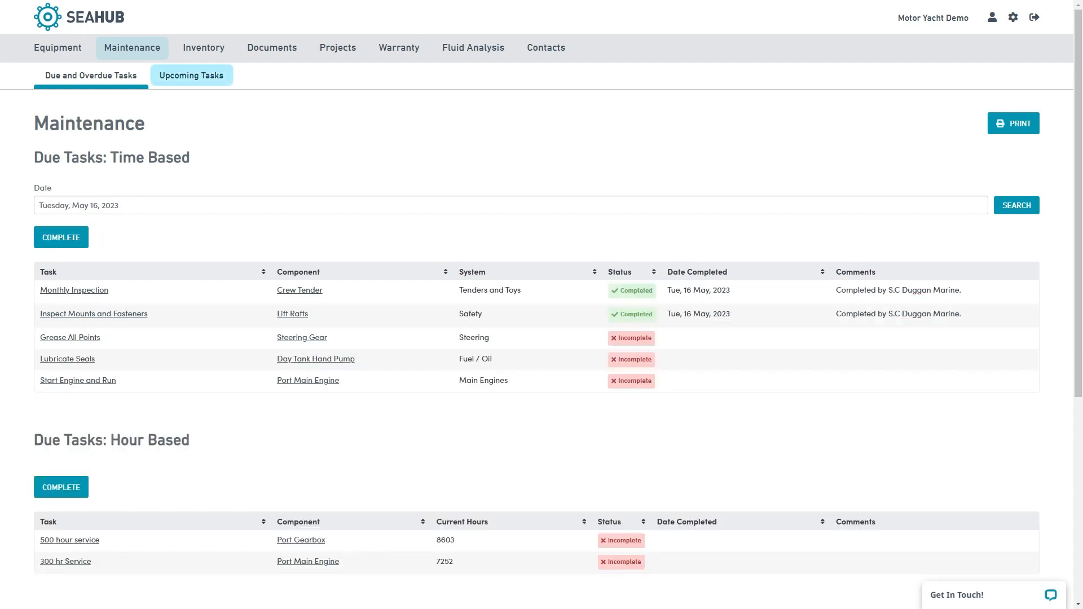
# - Show the Upcoming Tasks sub-tab, then bring up the Maintenance menu's other sections
pyautogui.click(191, 75)
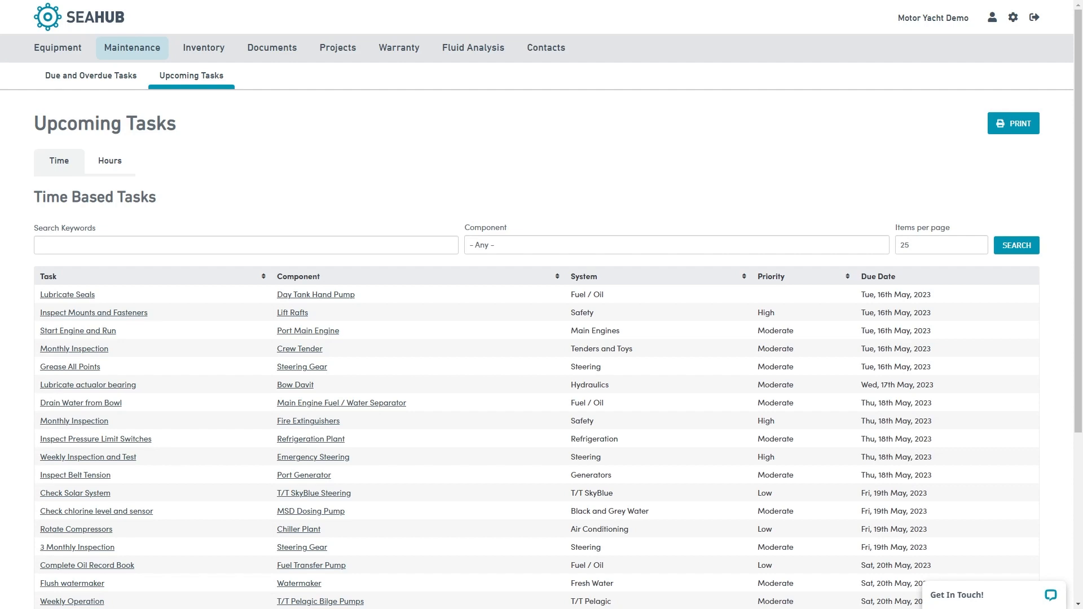
pyautogui.click(131, 47)
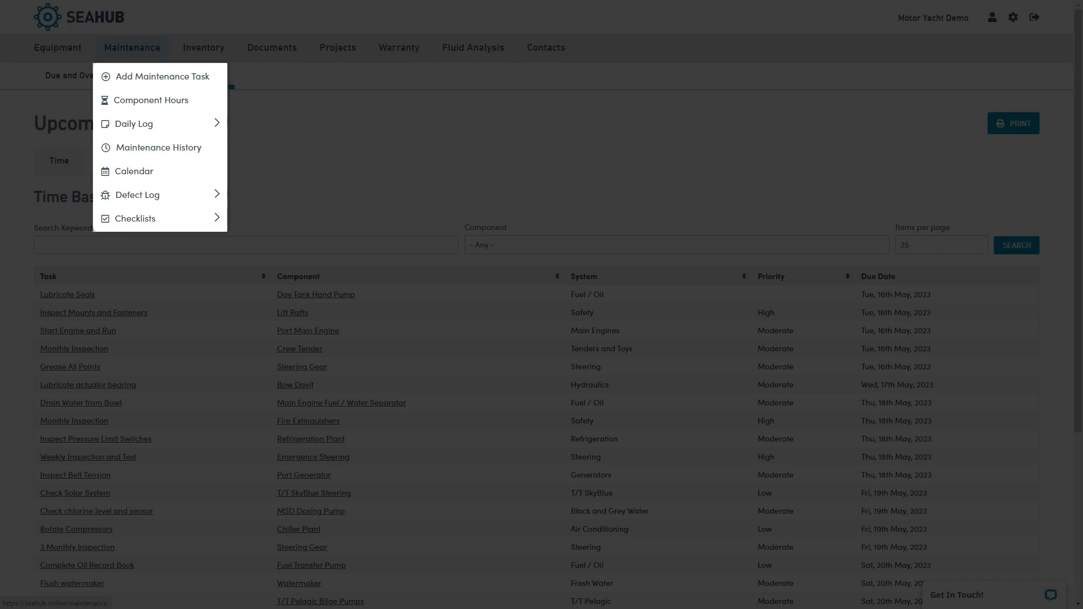
# - Step through Component Hours, Daily Log and Maintenance History, ending on the May 2023 Calendar
pyautogui.click(151, 100)
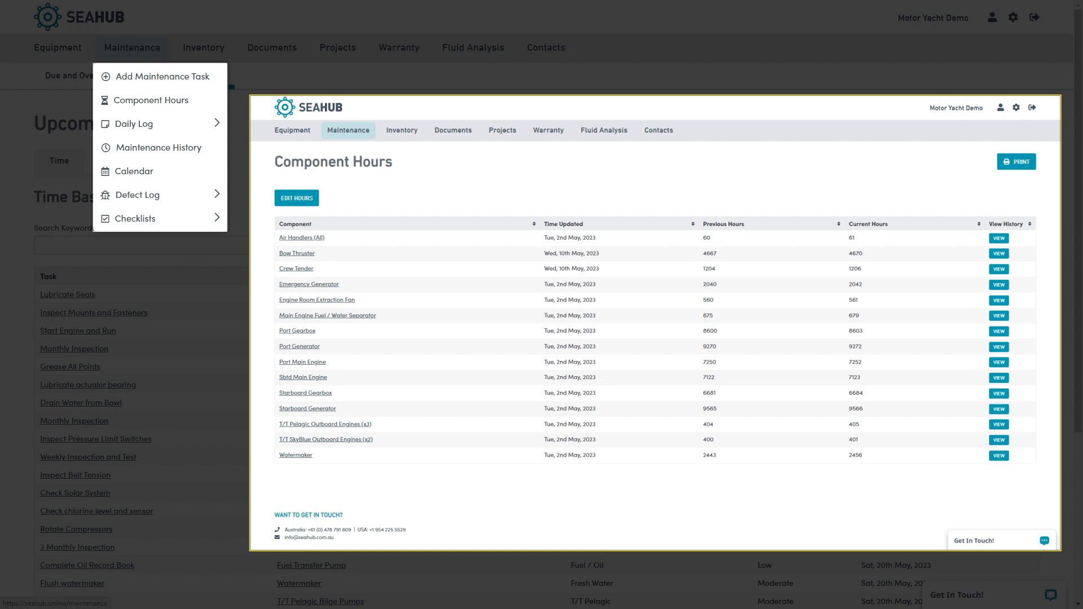
pyautogui.click(133, 123)
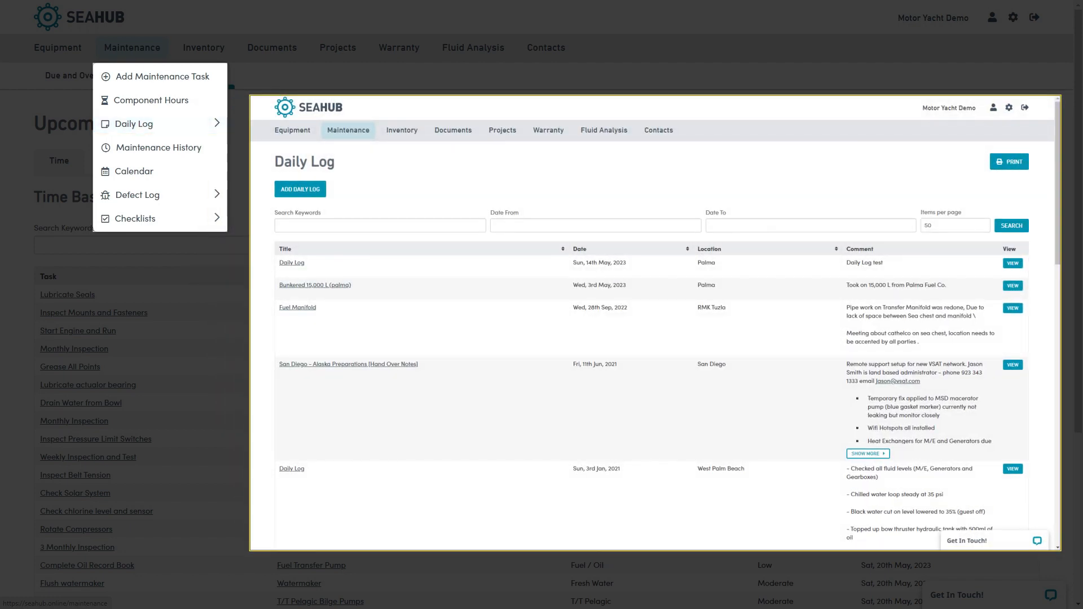
pyautogui.click(158, 147)
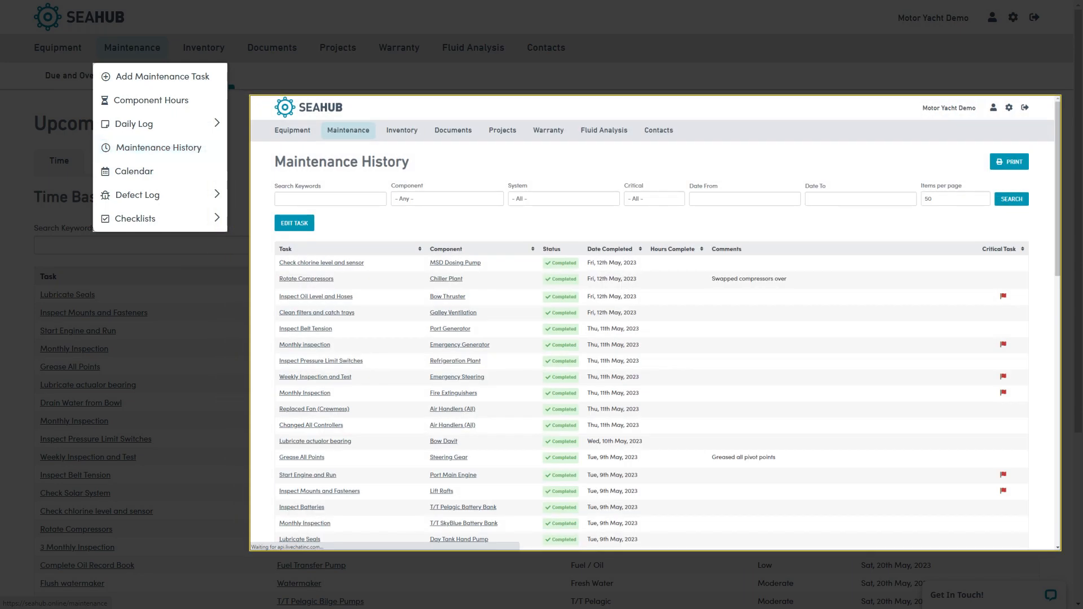
pyautogui.click(134, 170)
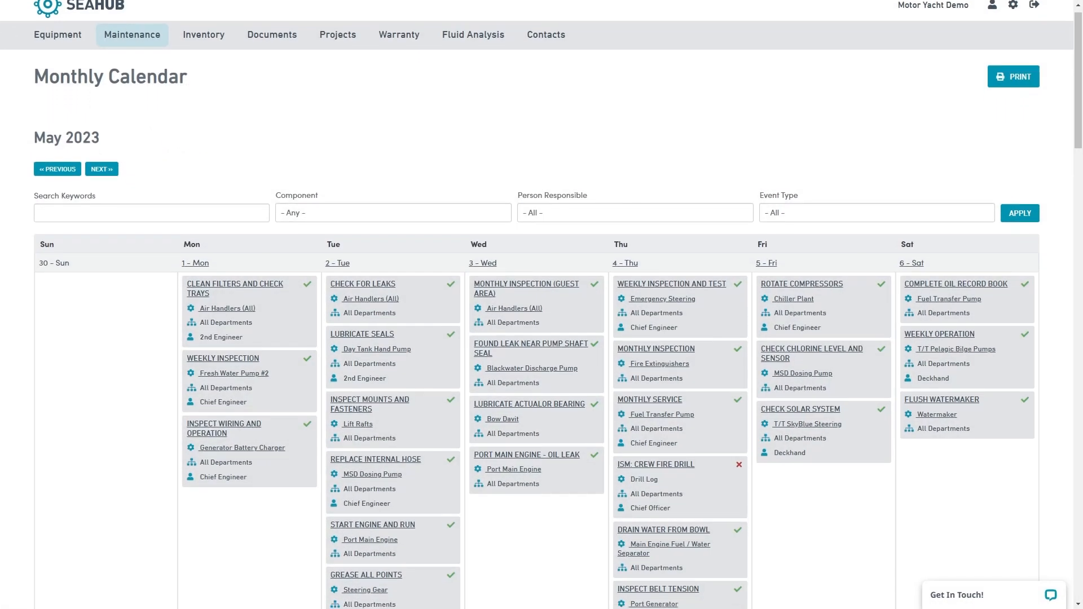
# - Scroll through the May 2023 calendar weeks, then reopen the Maintenance menu
pyautogui.scroll(-3)
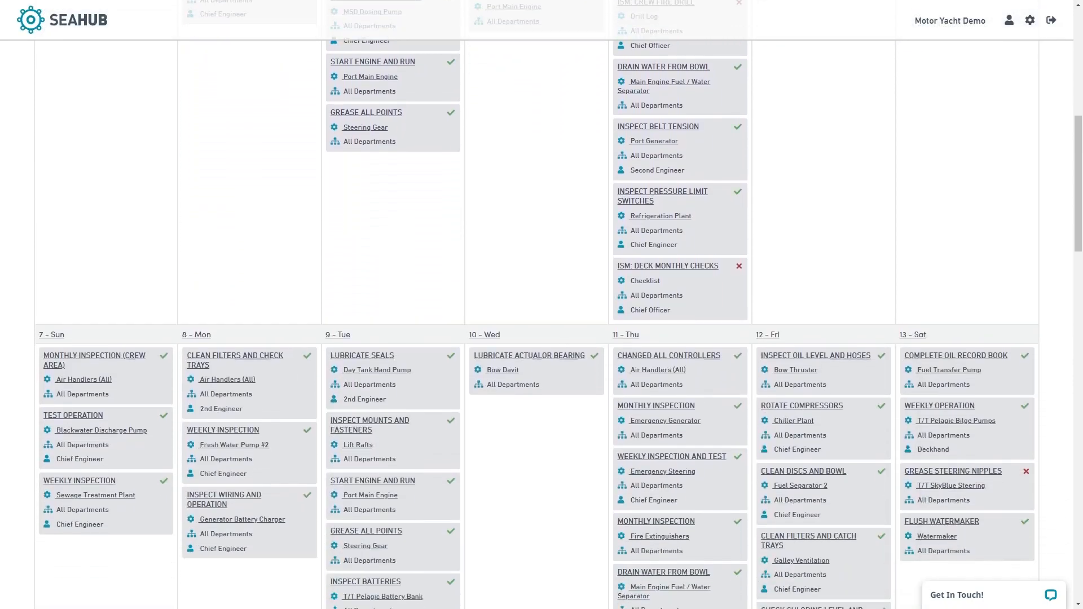
pyautogui.scroll(-3)
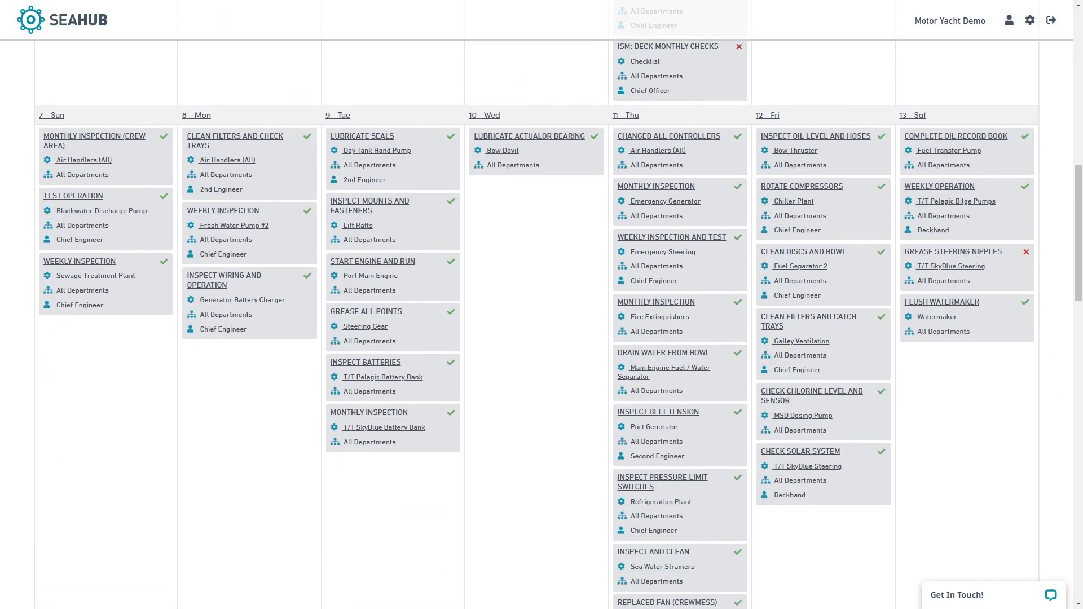
pyautogui.scroll(3)
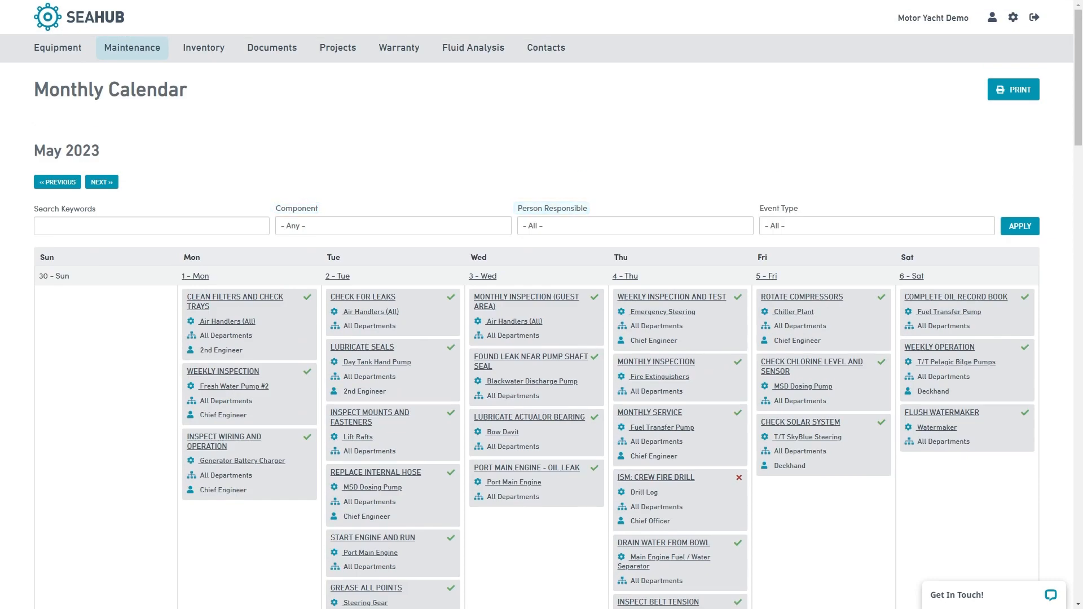
pyautogui.click(131, 47)
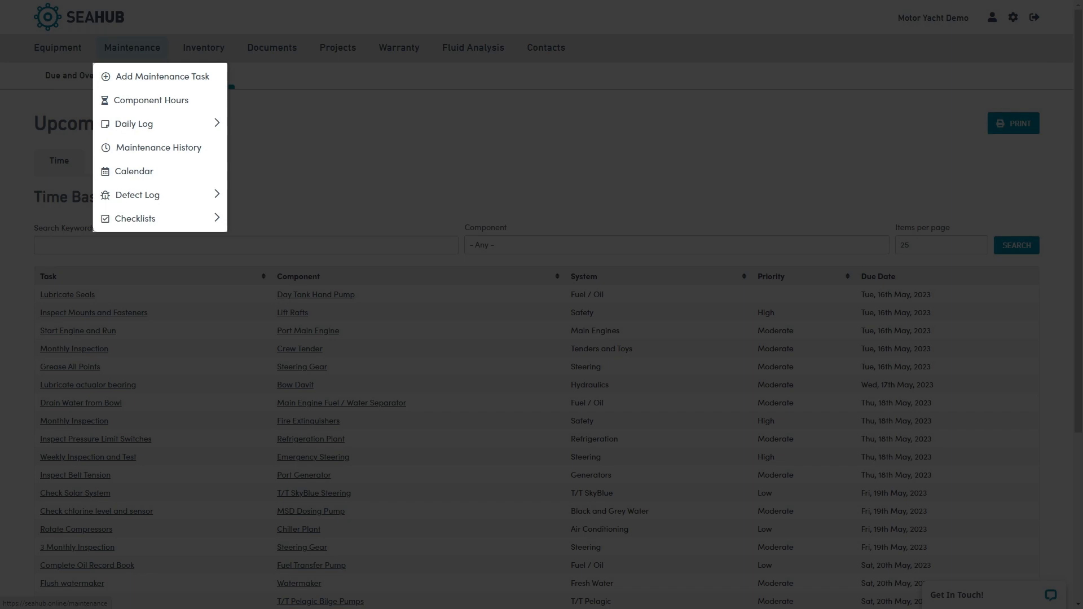
# - Open the Defect Log, turn on Update Status checkboxes, then return to Maintenance
pyautogui.click(138, 194)
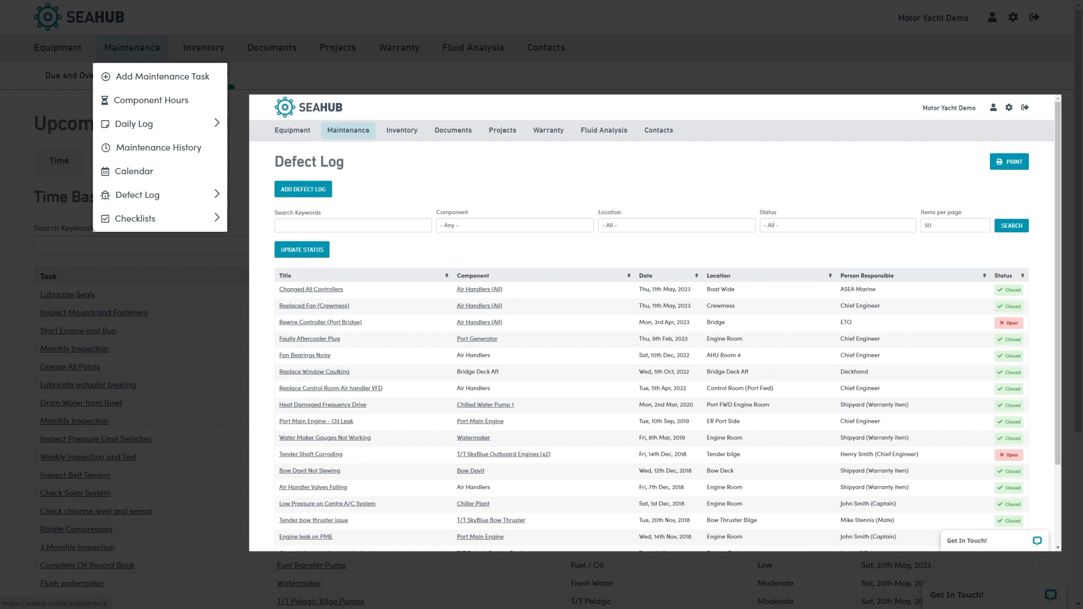
pyautogui.click(138, 194)
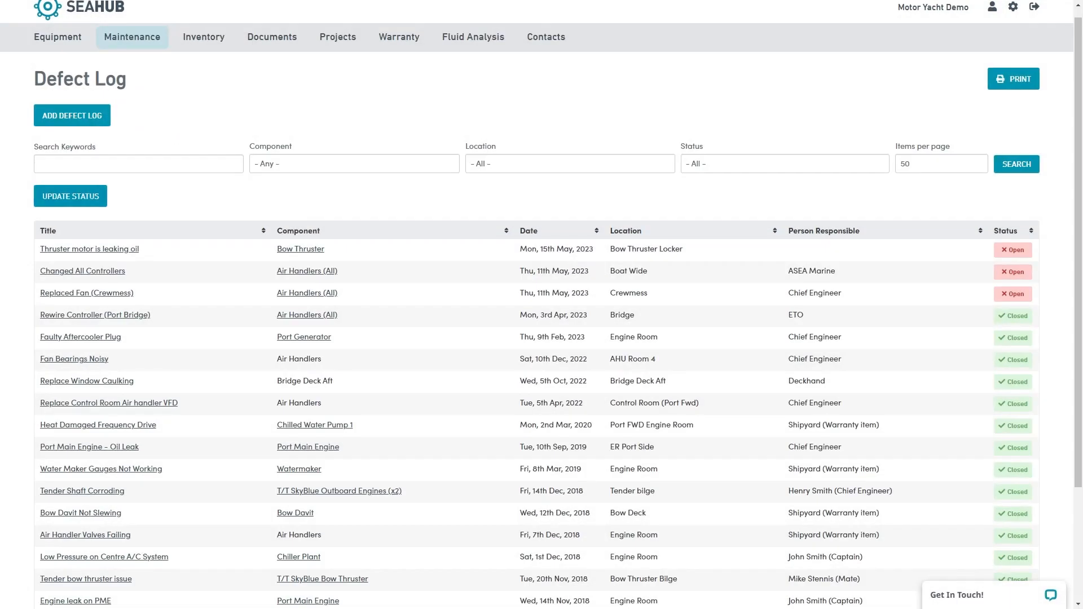
pyautogui.click(70, 195)
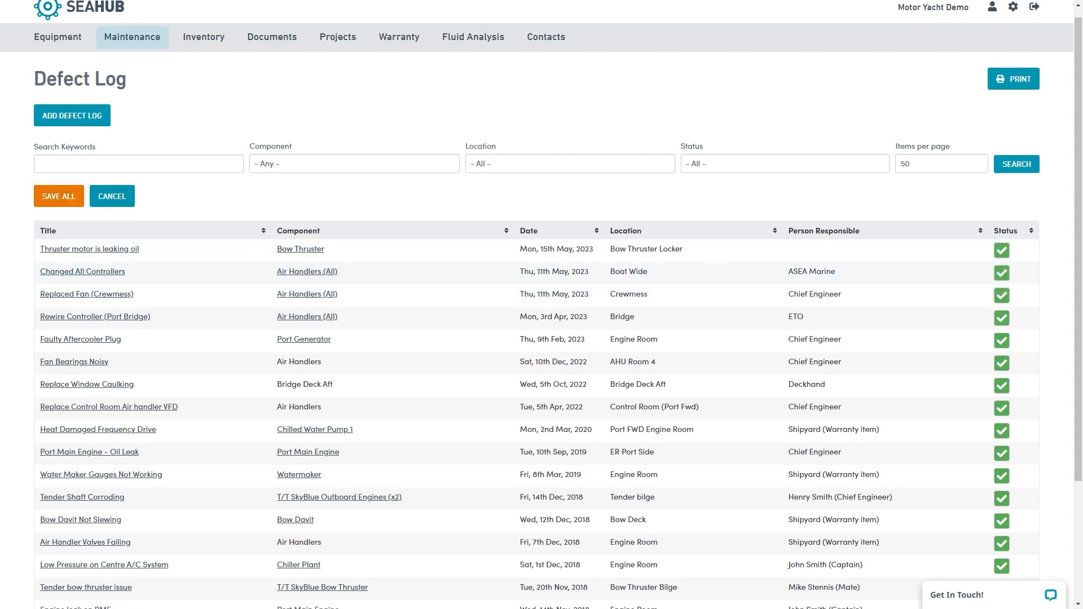
pyautogui.click(131, 36)
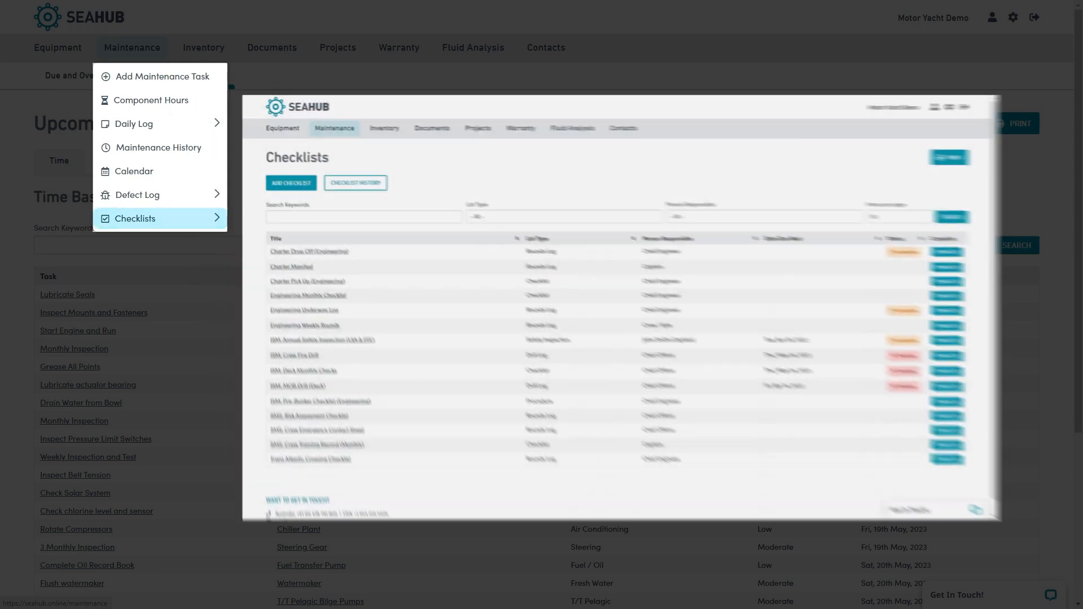
# - Look over the Checklists page, then switch to the Inventory spare parts list
pyautogui.click(136, 219)
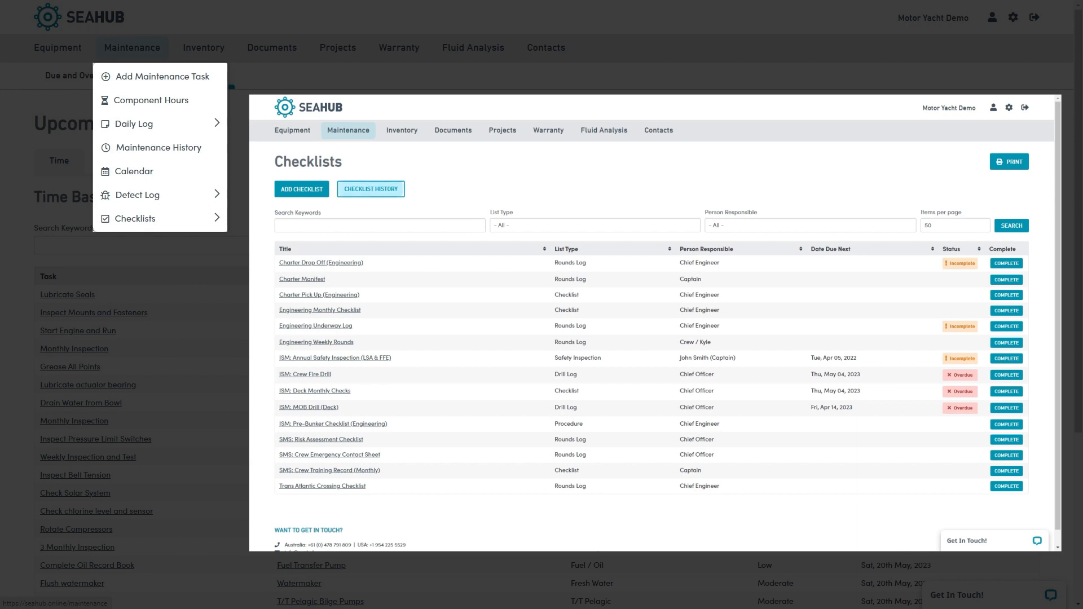
pyautogui.click(371, 188)
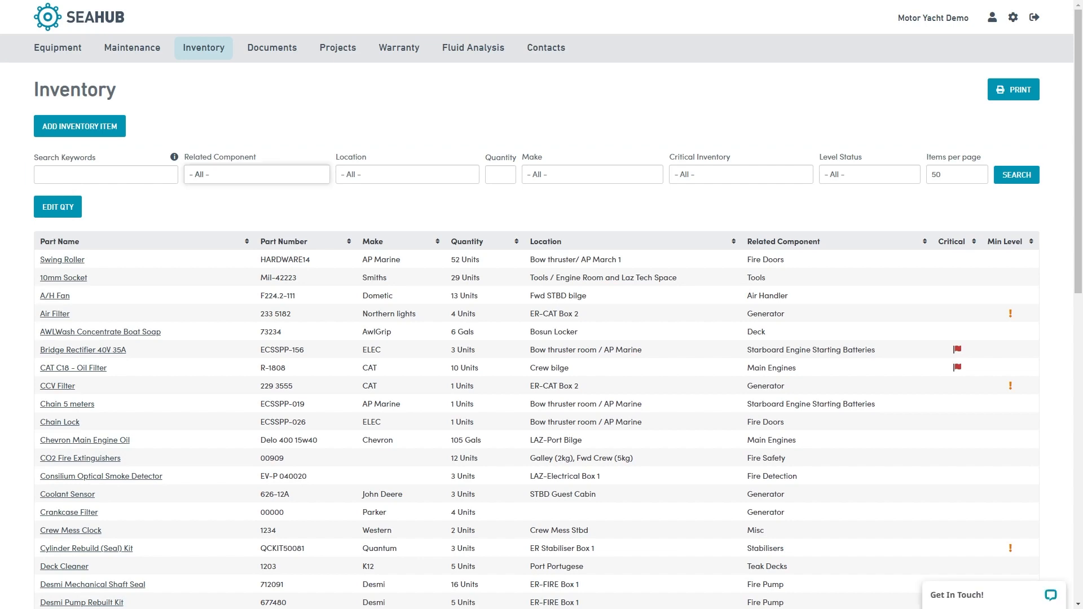
# - Enable Edit Qty, review the Swing Roller part's documents and image, then go to Documents
pyautogui.click(58, 207)
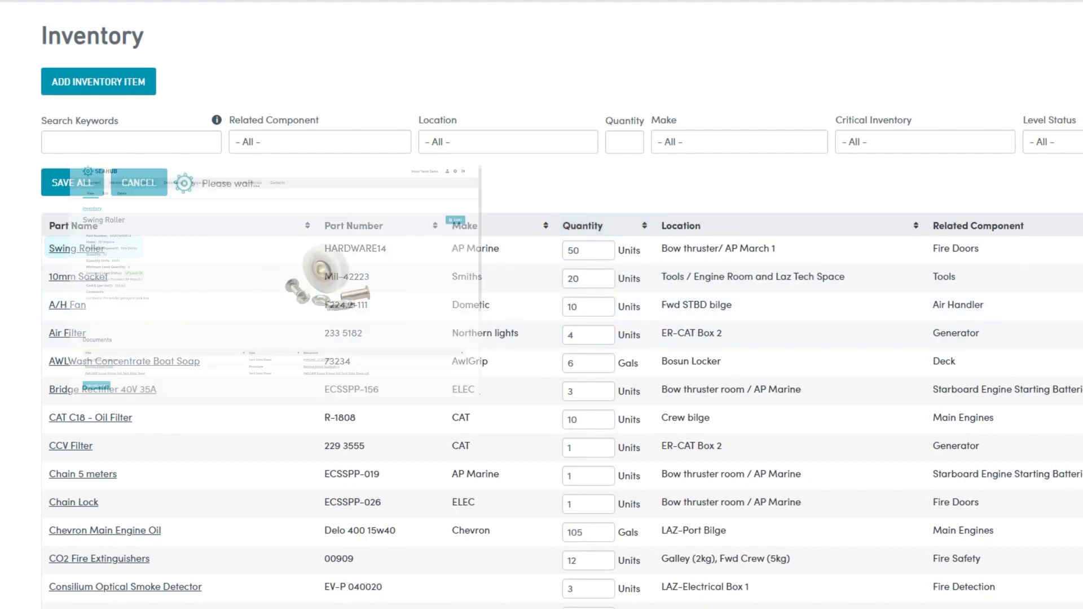
pyautogui.click(74, 248)
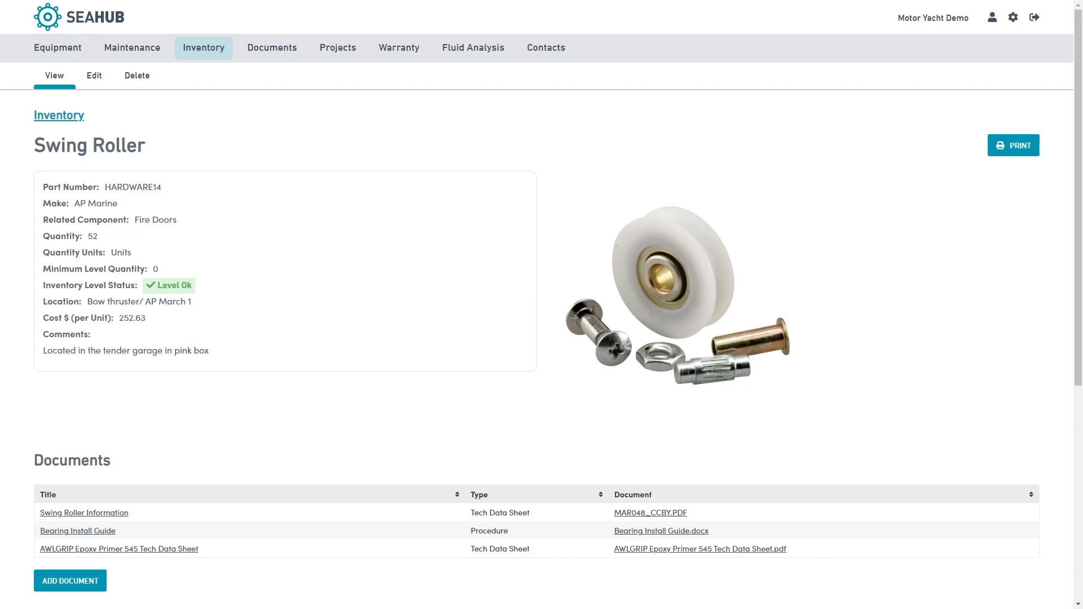
pyautogui.scroll(-3)
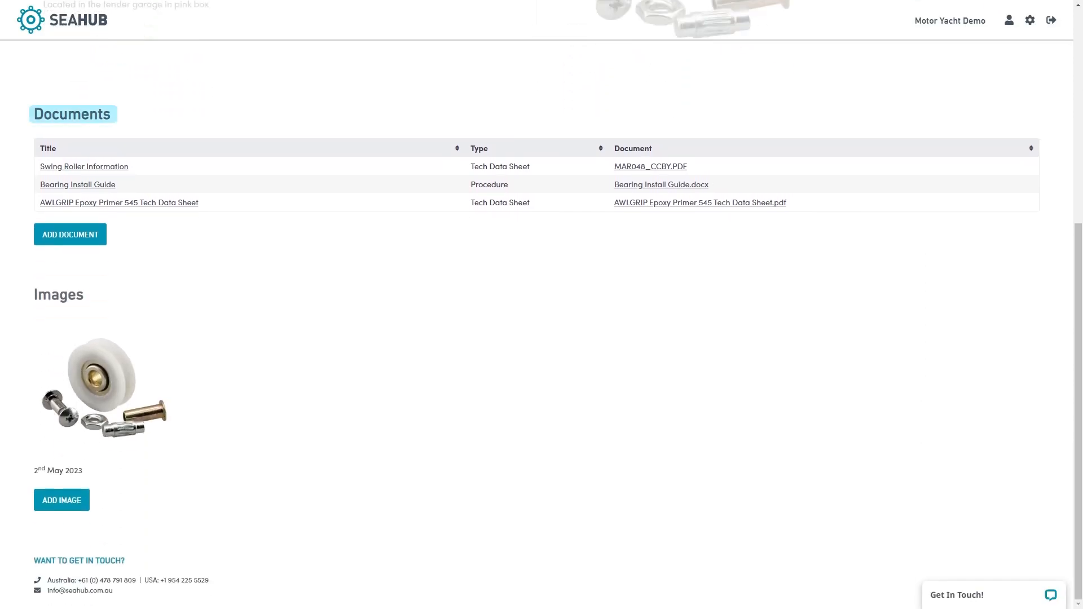
pyautogui.click(271, 48)
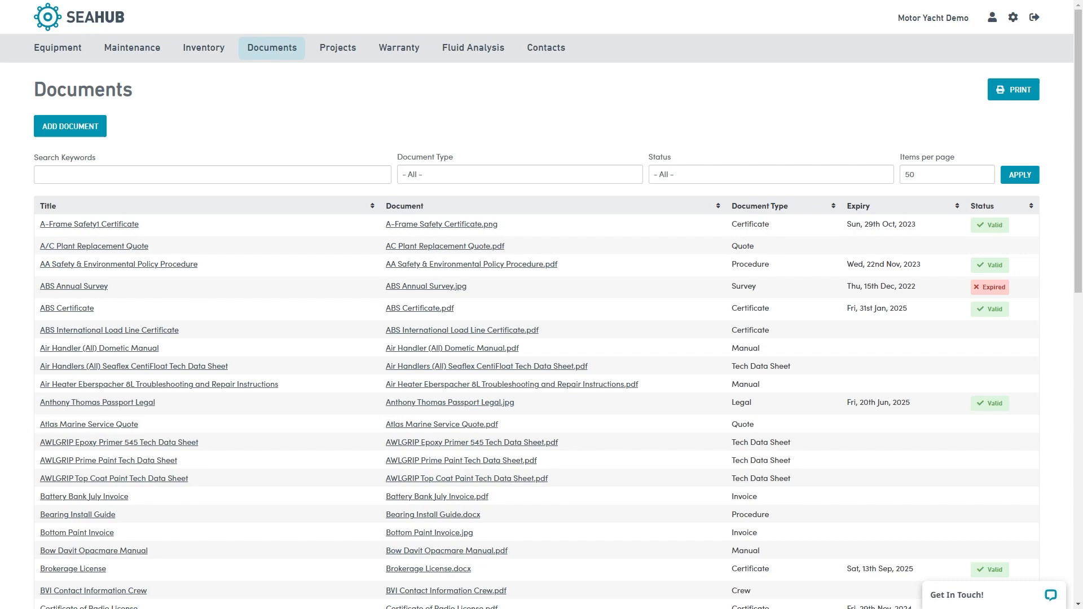
# - Switch to Projects to see seven projects with types, dates, locations and status
pyautogui.click(337, 47)
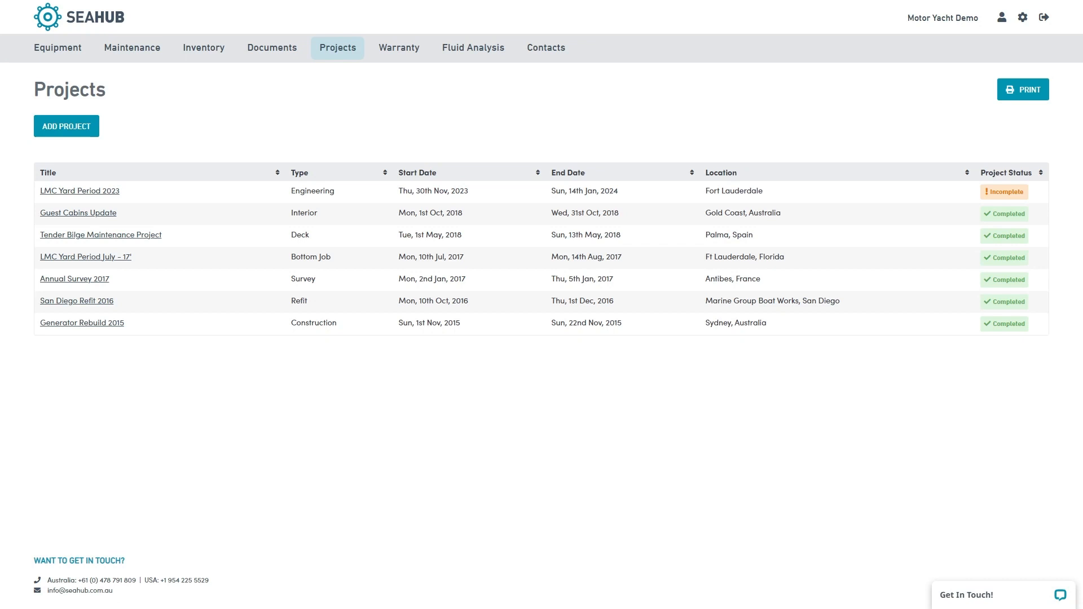
# - Open a project's details and scroll through its tasks
pyautogui.click(416, 172)
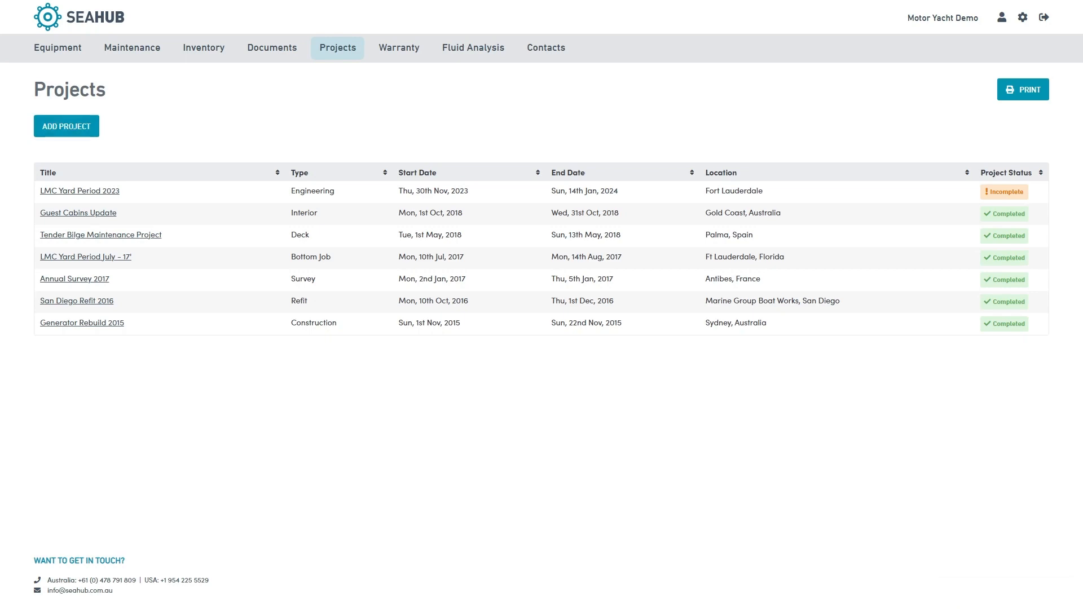
pyautogui.click(79, 191)
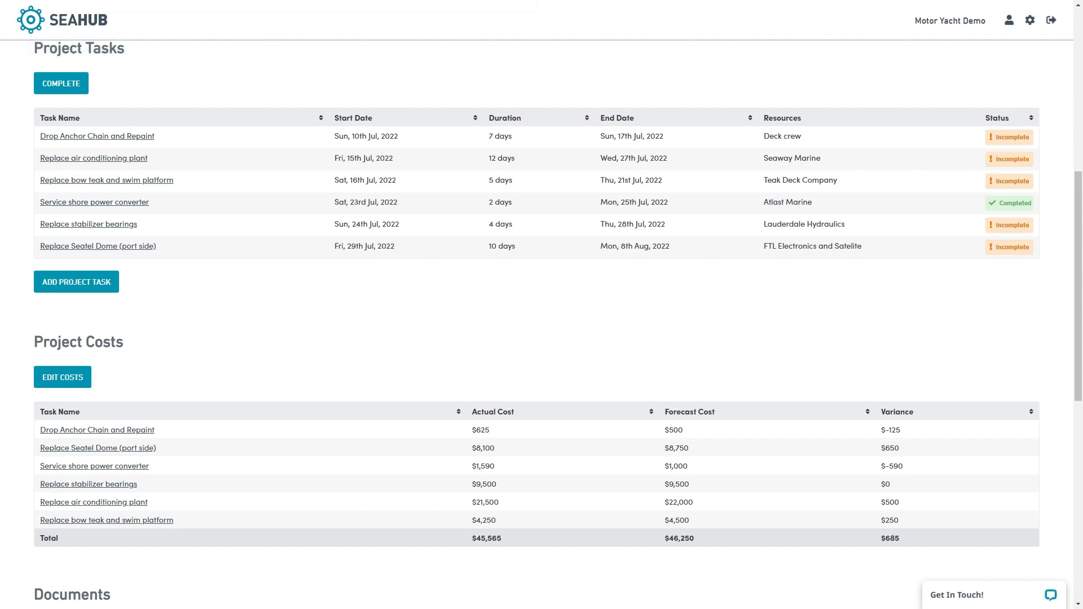
pyautogui.scroll(-3)
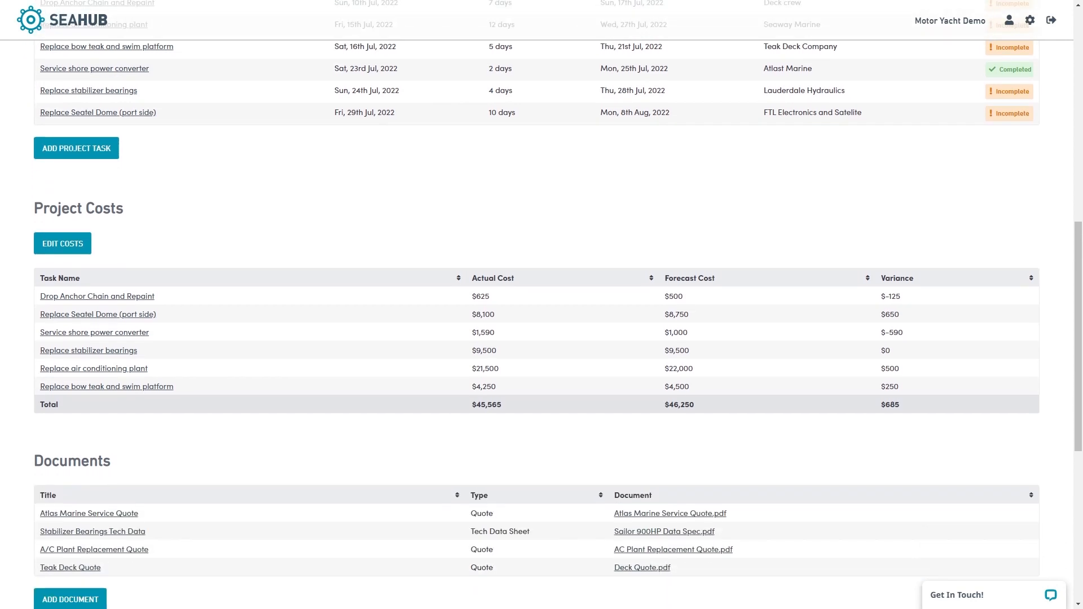
pyautogui.scroll(-3)
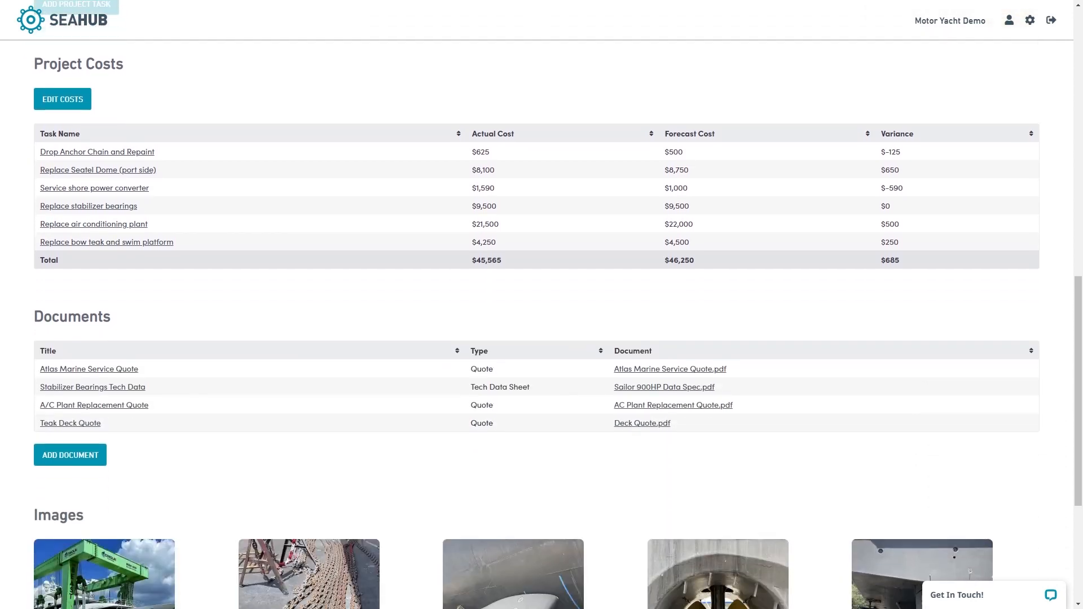
# - Make the project's actual and forecast costs editable, review documents and images, then go to Warranty
pyautogui.click(61, 99)
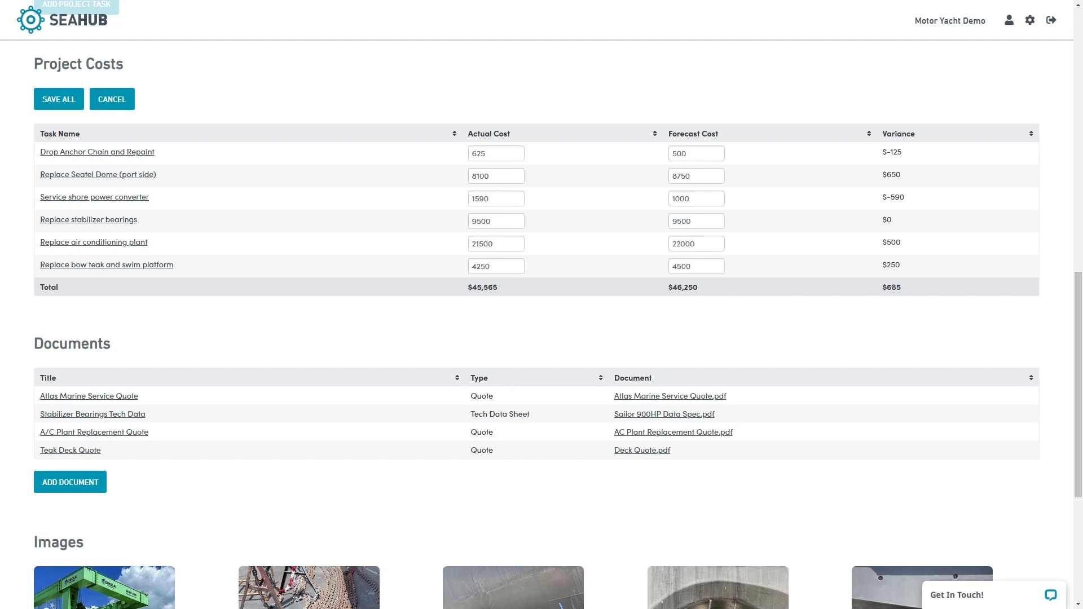
pyautogui.scroll(-3)
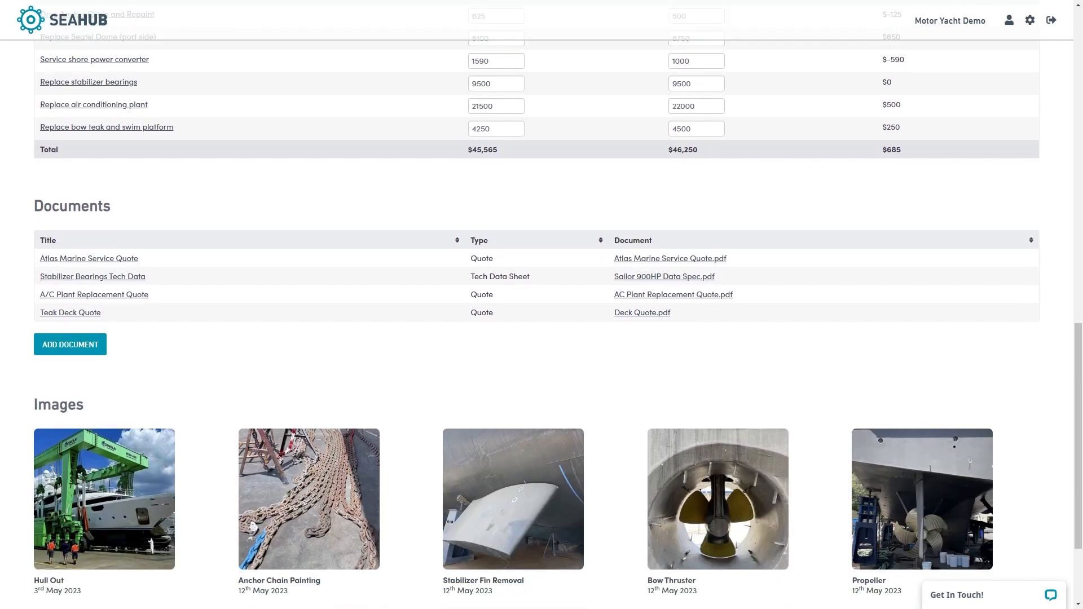
pyautogui.scroll(-3)
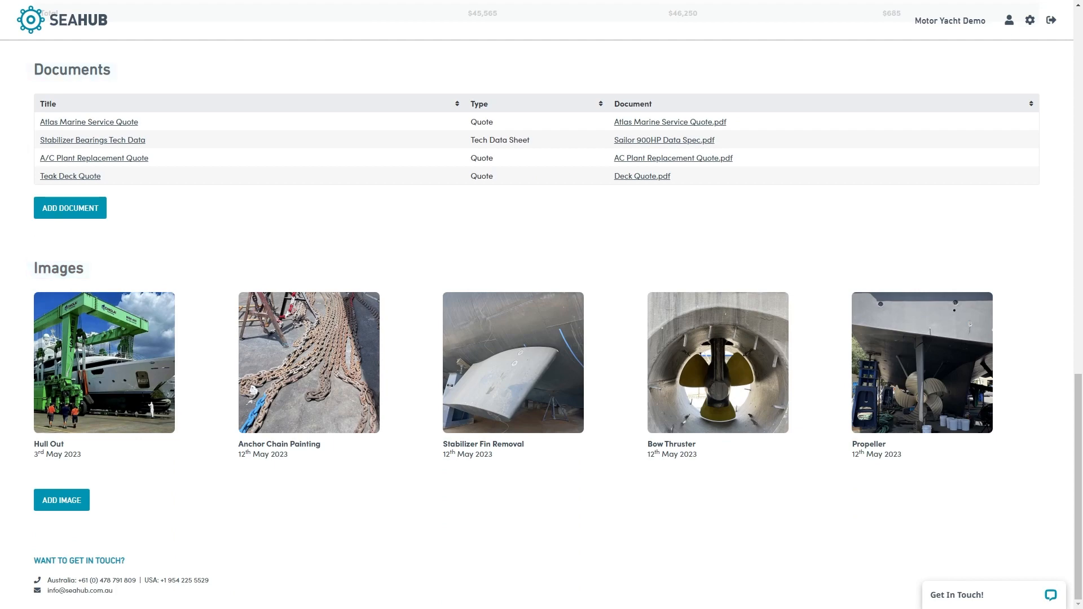
pyautogui.click(397, 48)
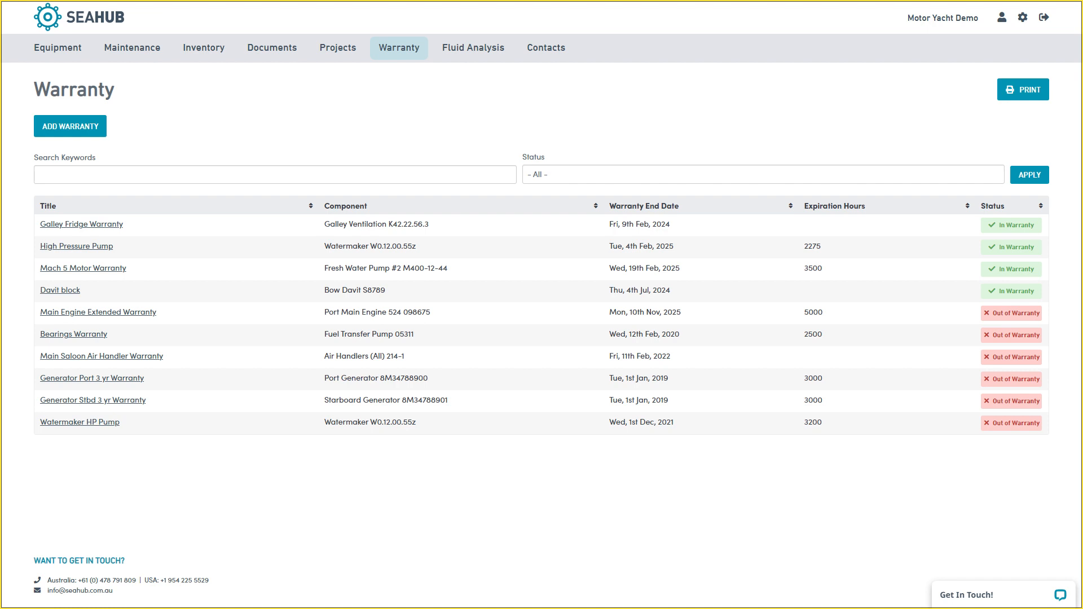
pyautogui.moveTo(884, 206)
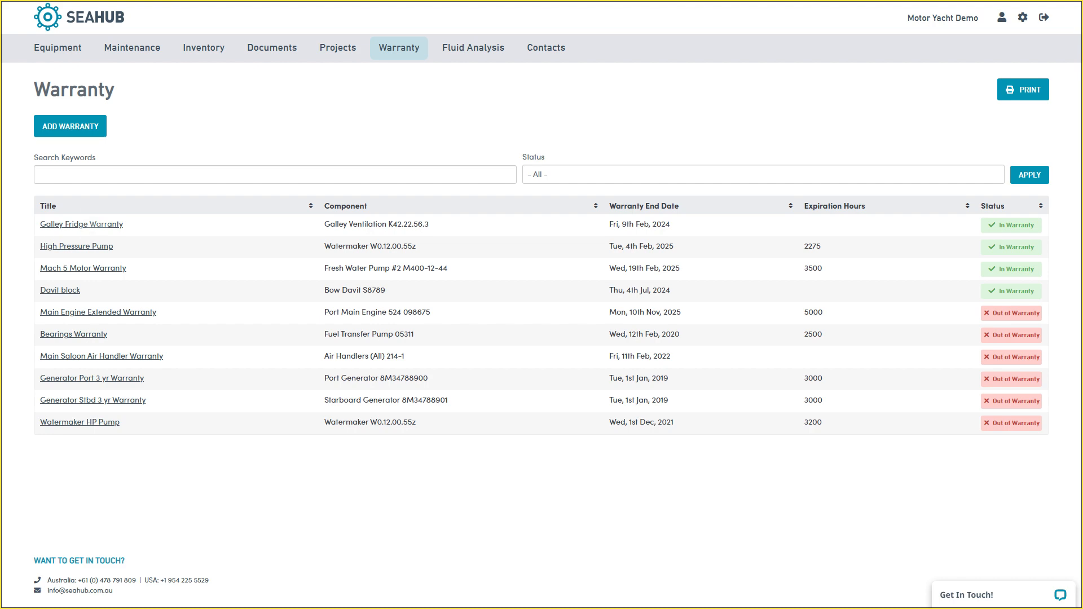
# - View the Galley Fridge Warranty record, then switch to the Fluid Analysis list
pyautogui.click(80, 224)
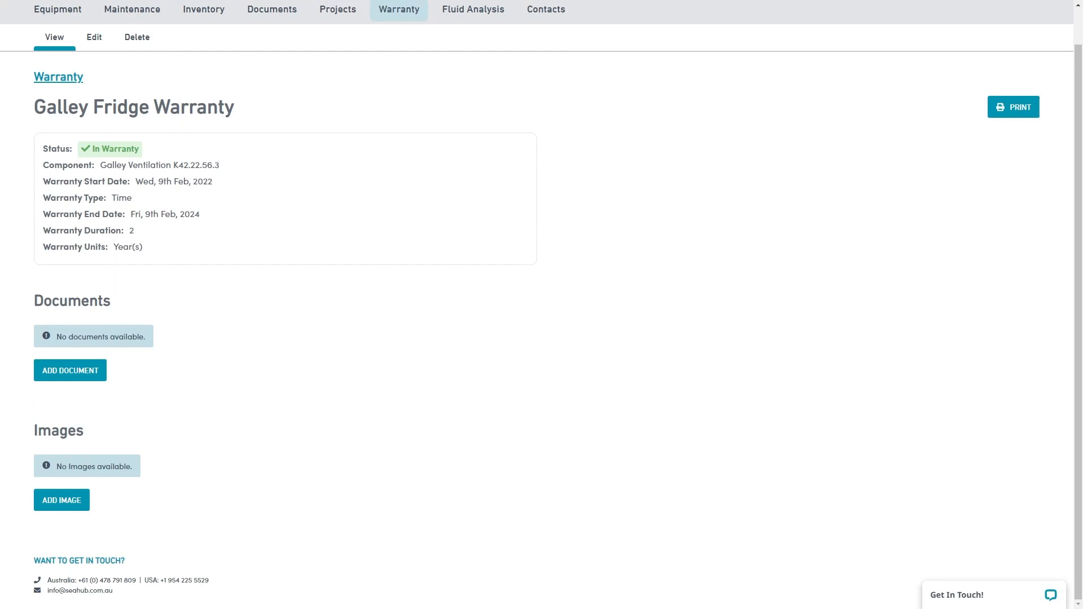
pyautogui.click(473, 9)
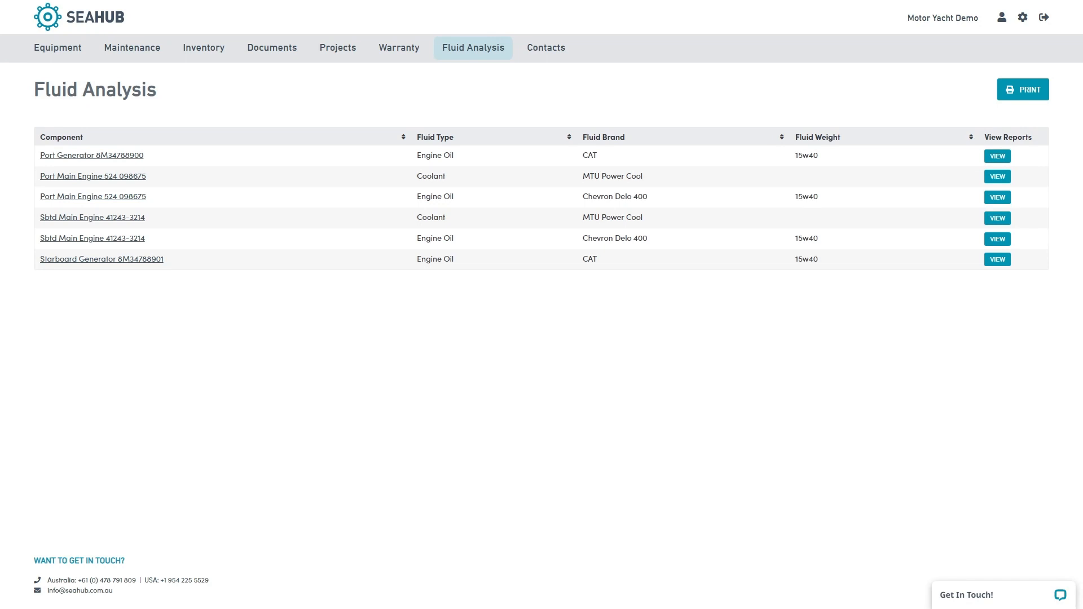
# - Open the Port Generator oil analysis and view the Generator 1 Oil Report charts
pyautogui.click(996, 156)
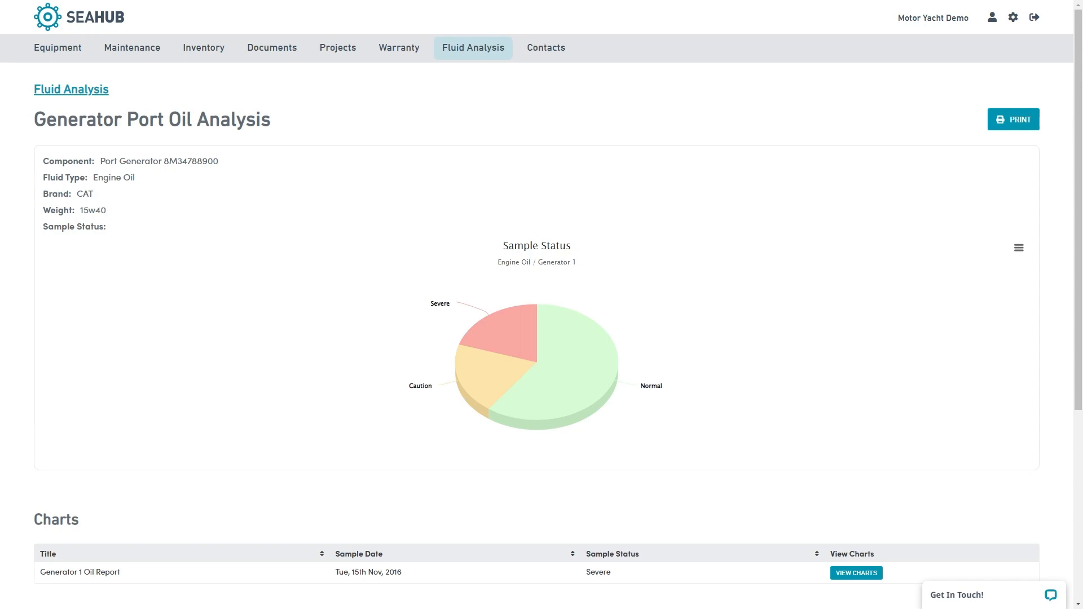
pyautogui.scroll(-3)
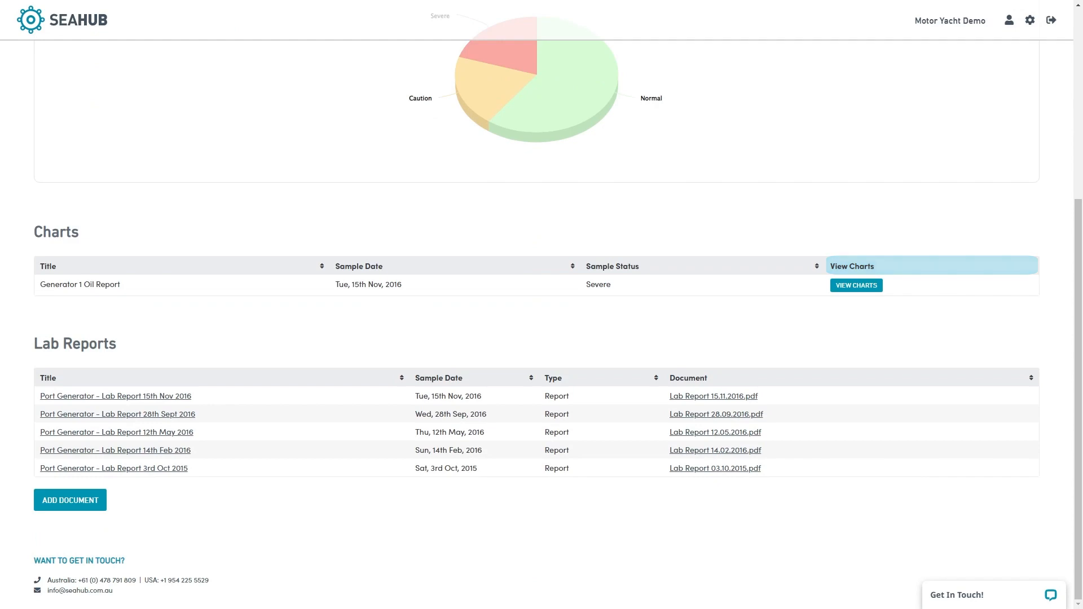
pyautogui.click(855, 284)
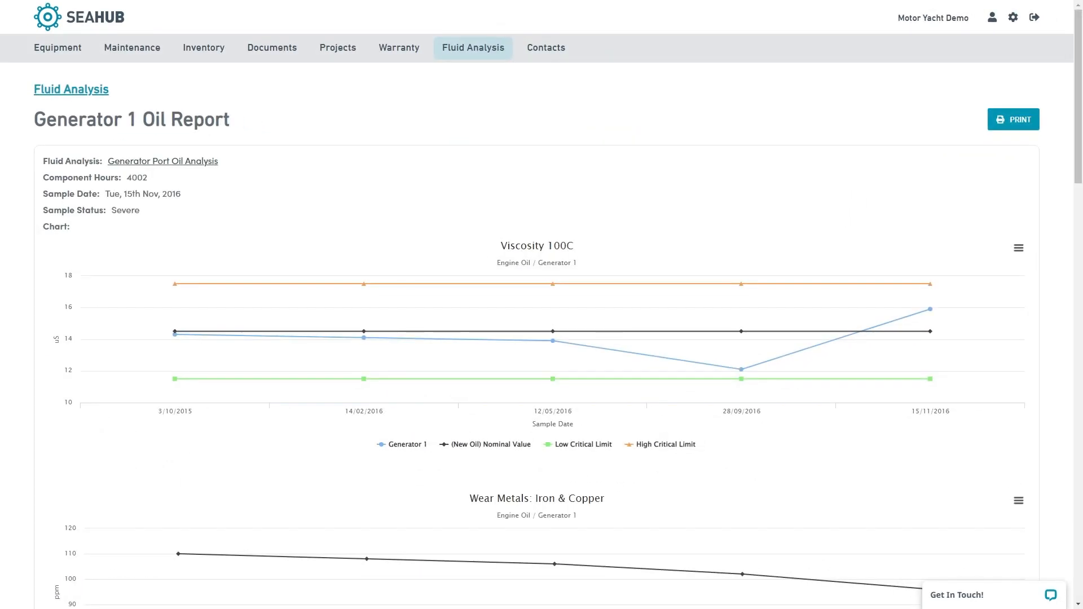
pyautogui.scroll(-3)
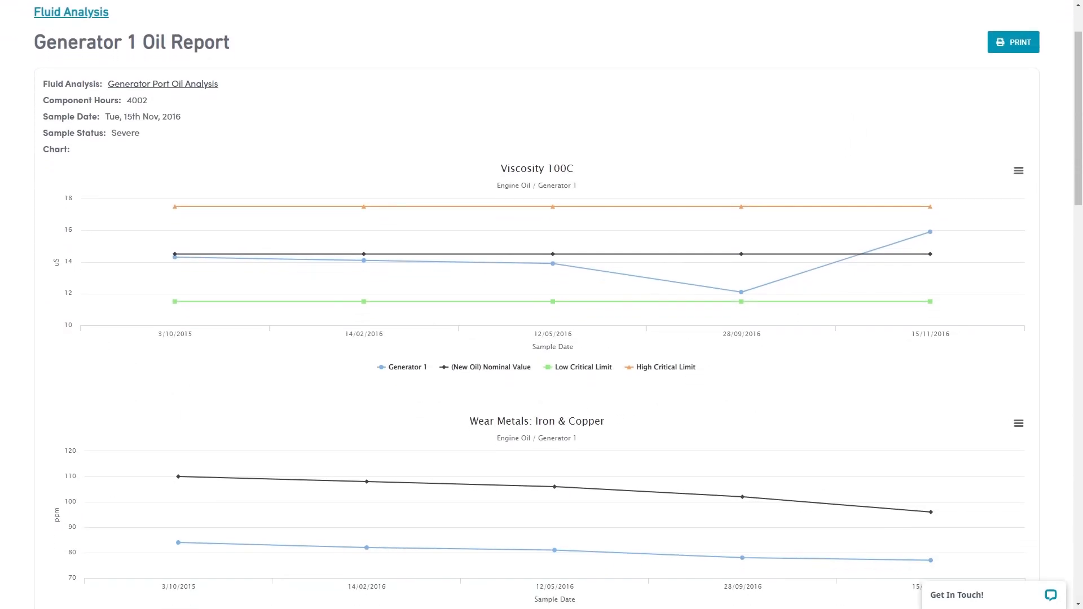
pyautogui.scroll(-3)
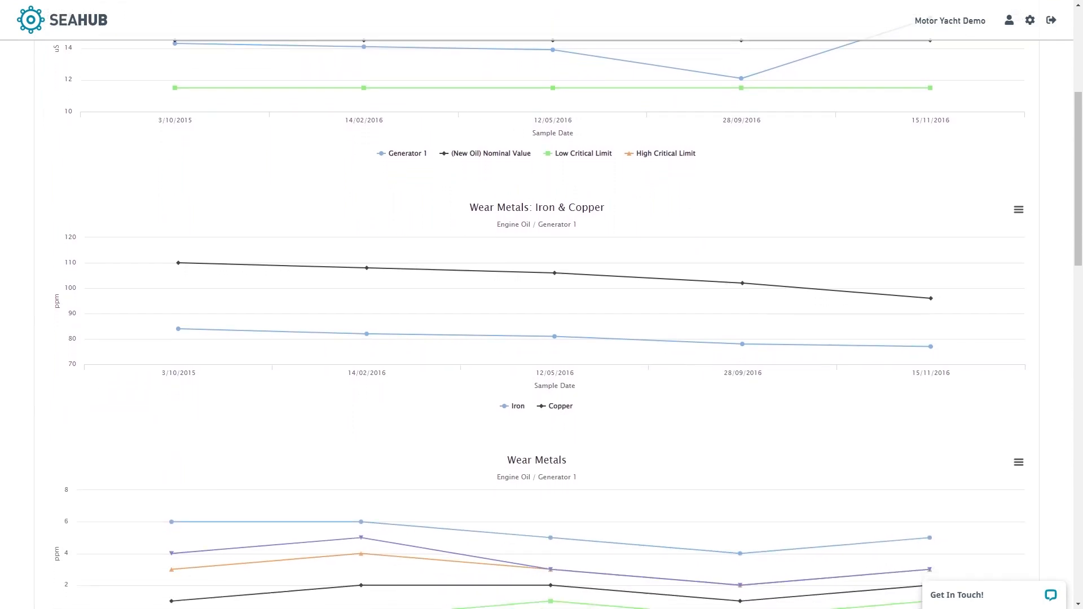
pyautogui.scroll(-3)
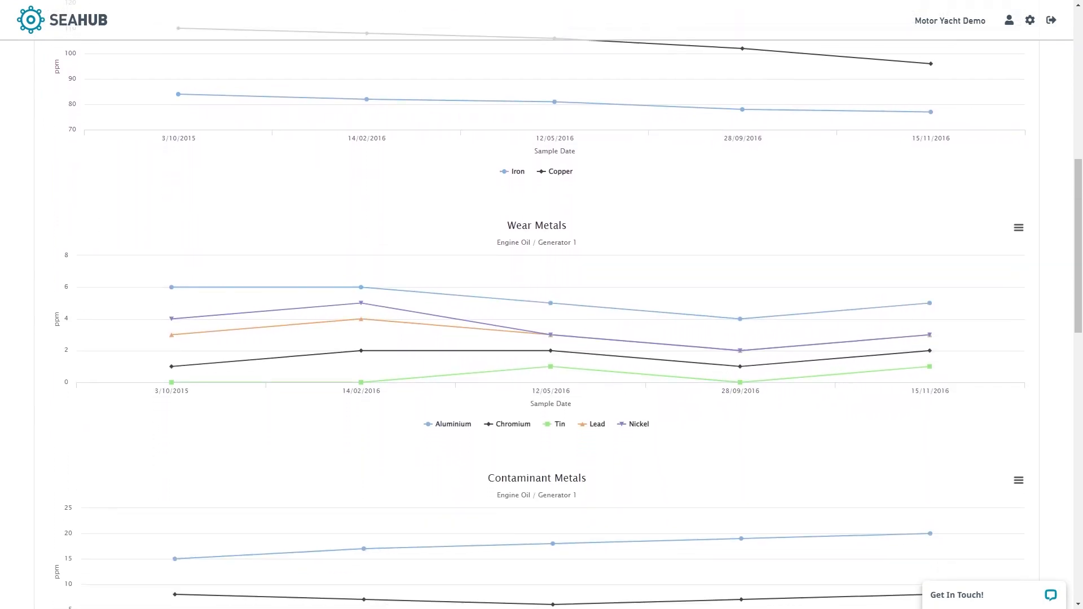
pyautogui.click(546, 48)
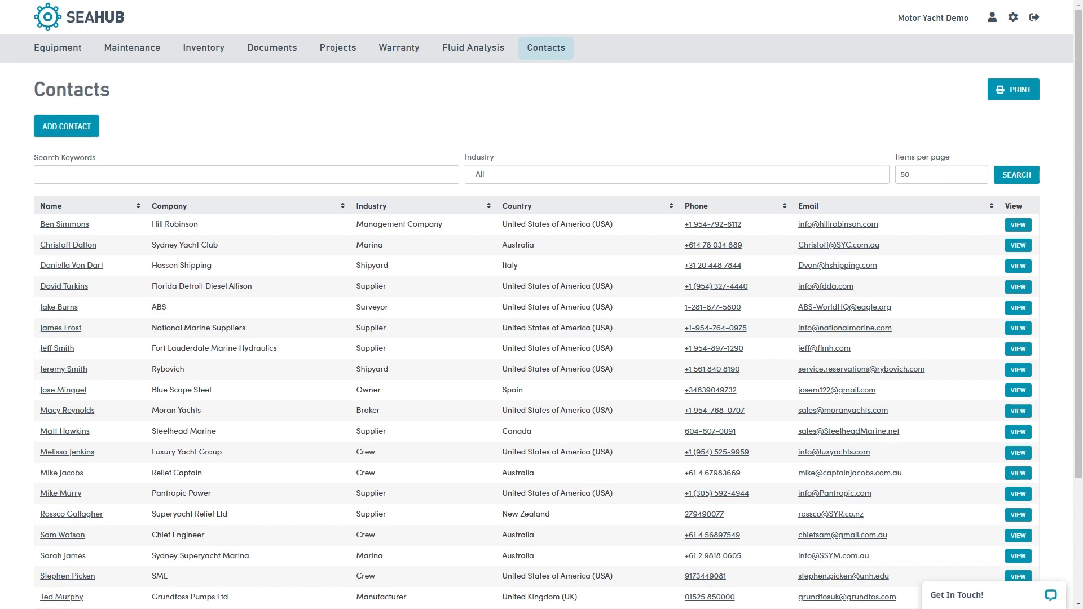
pyautogui.click(1016, 224)
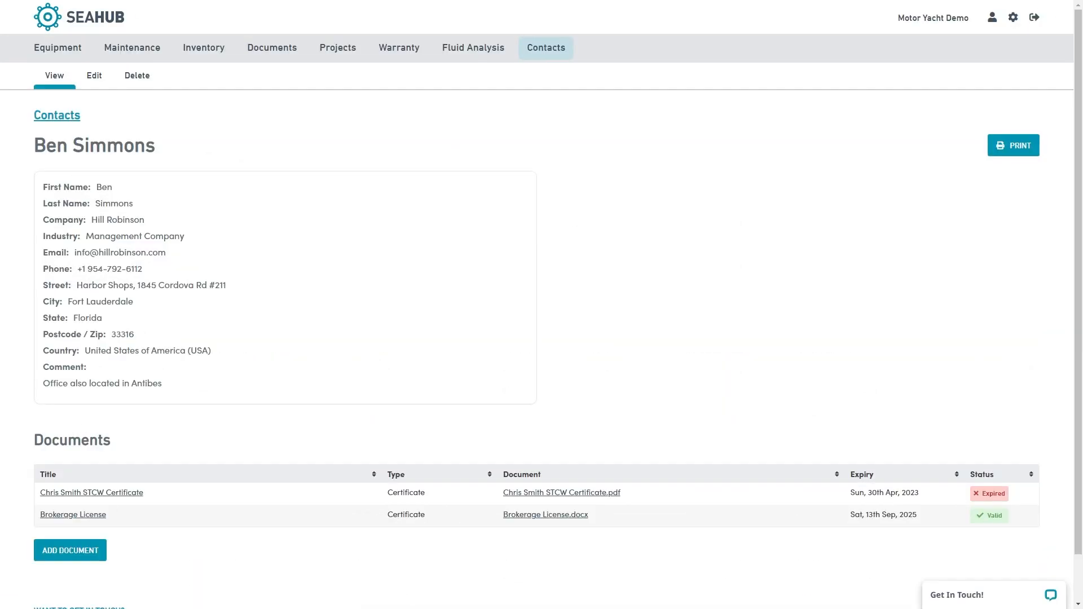